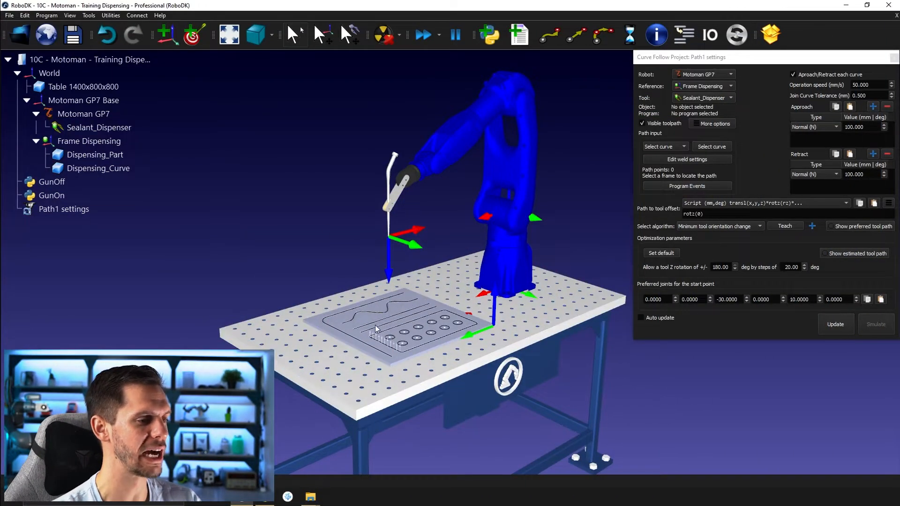
mouse_move(690, 210)
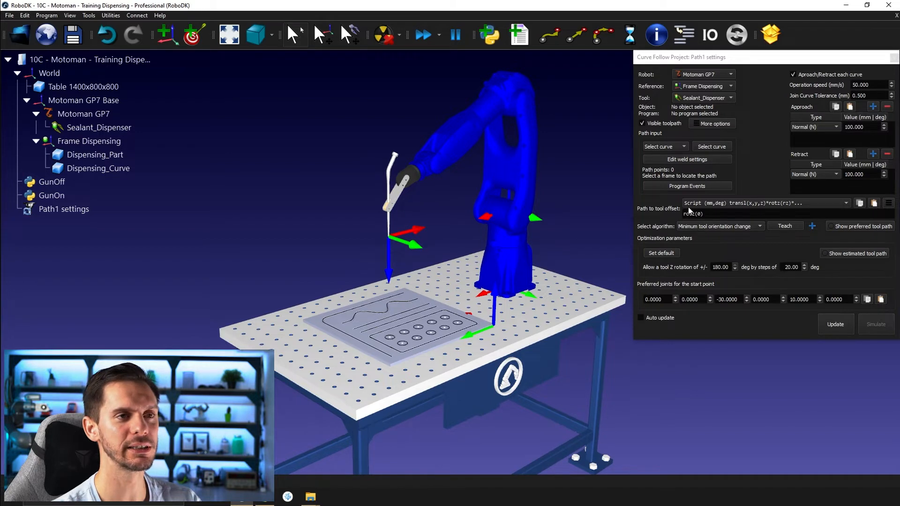
mouse_move(607, 243)
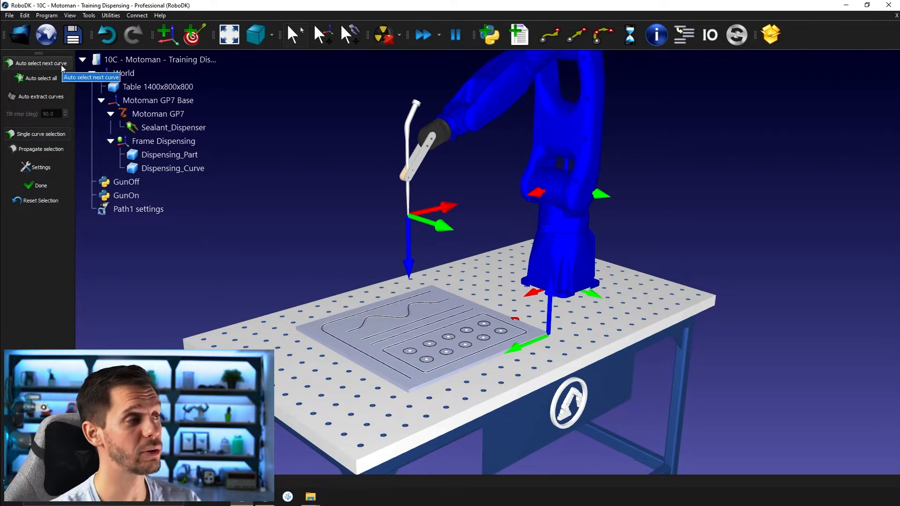
mouse_move(52, 297)
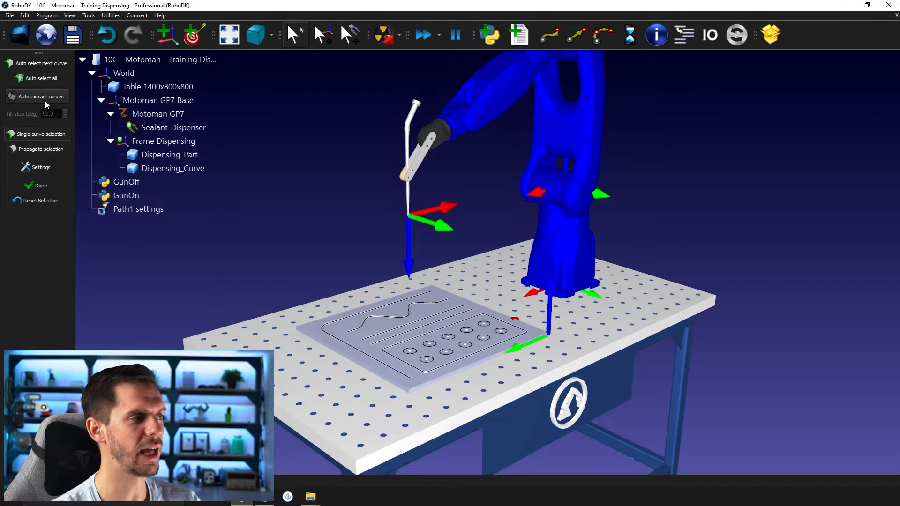
mouse_move(45, 102)
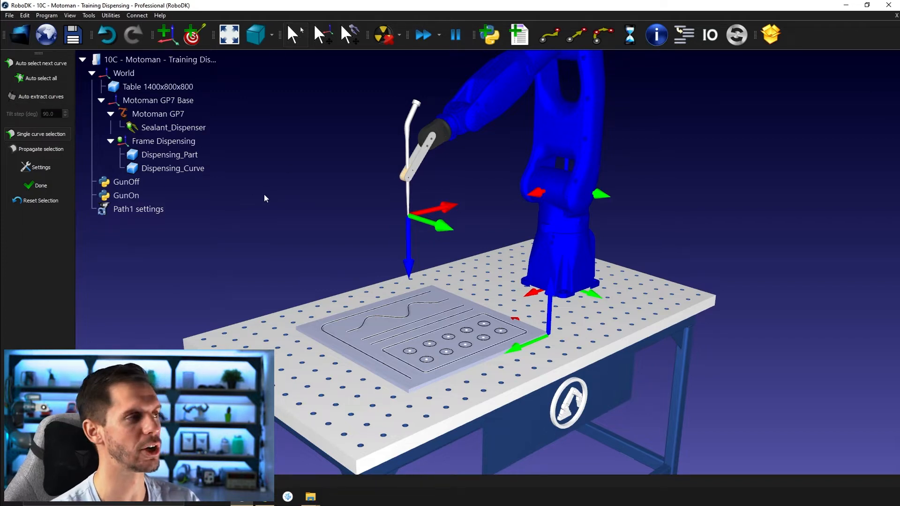
mouse_move(38, 95)
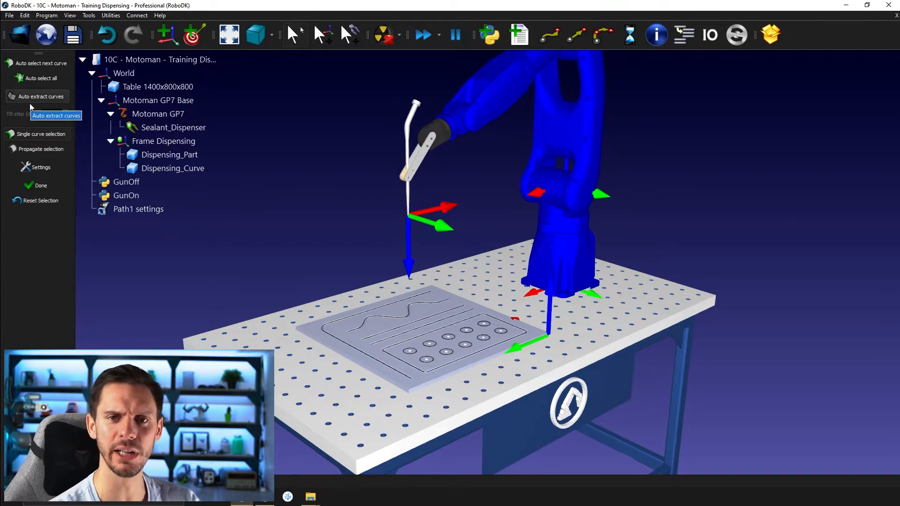
mouse_move(180, 275)
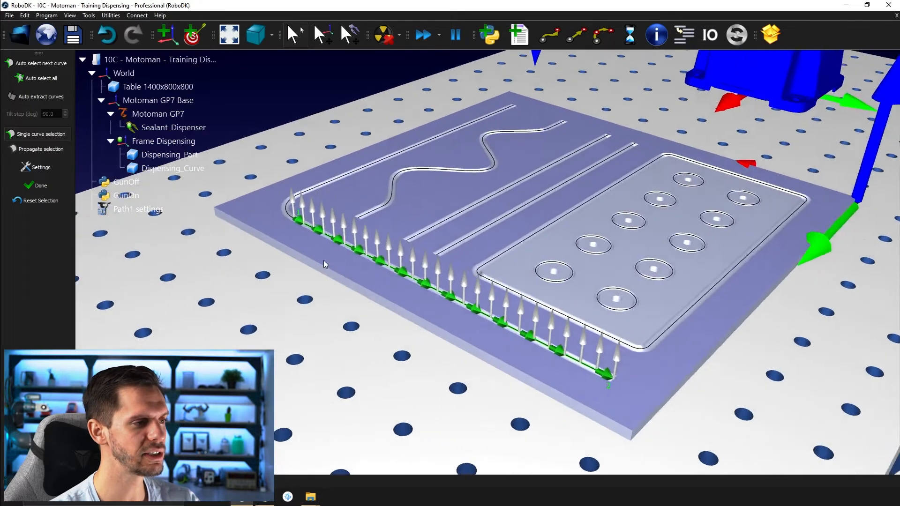
Pick the part's front edge curve as the path and reverse its direction.
left_click_drag(325, 265, 287, 214)
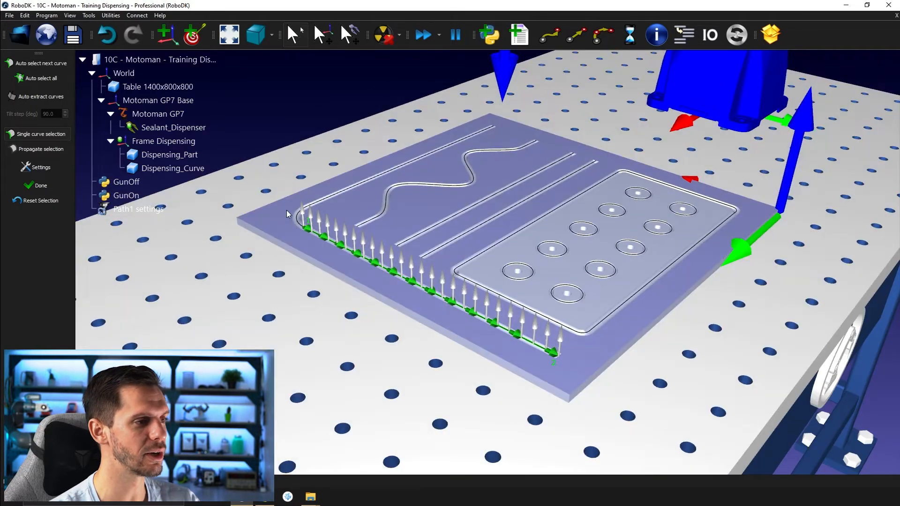
mouse_move(326, 211)
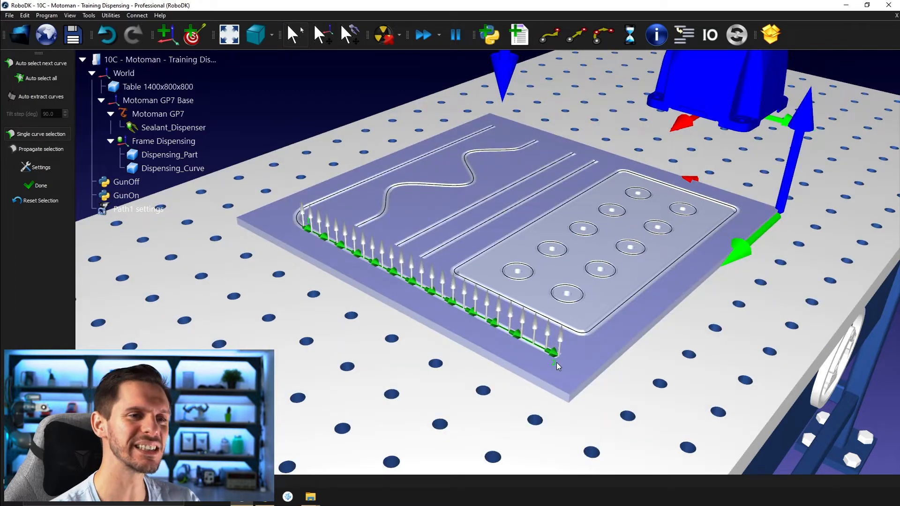
mouse_move(503, 357)
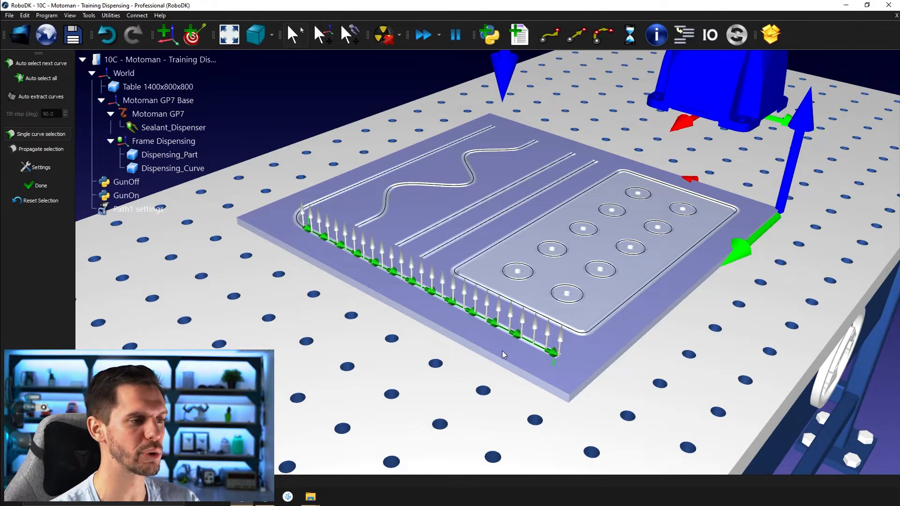
right_click(394, 282)
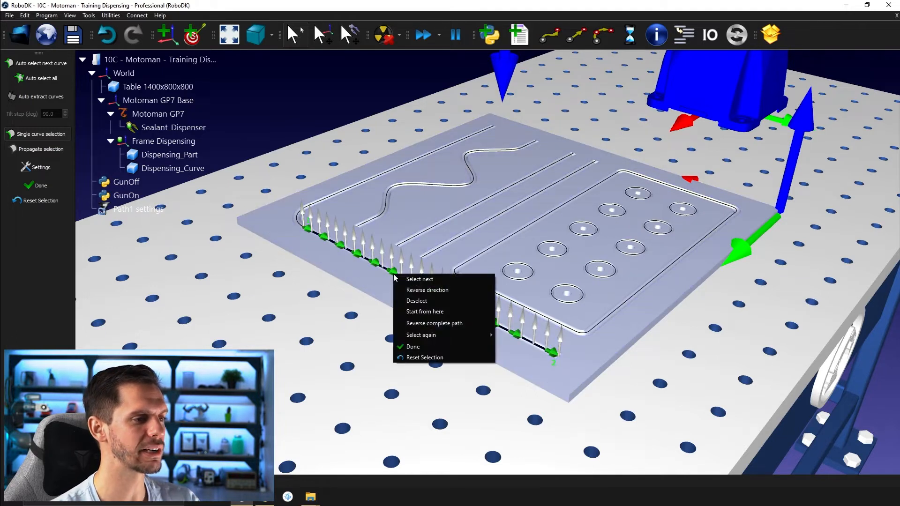
mouse_move(434, 291)
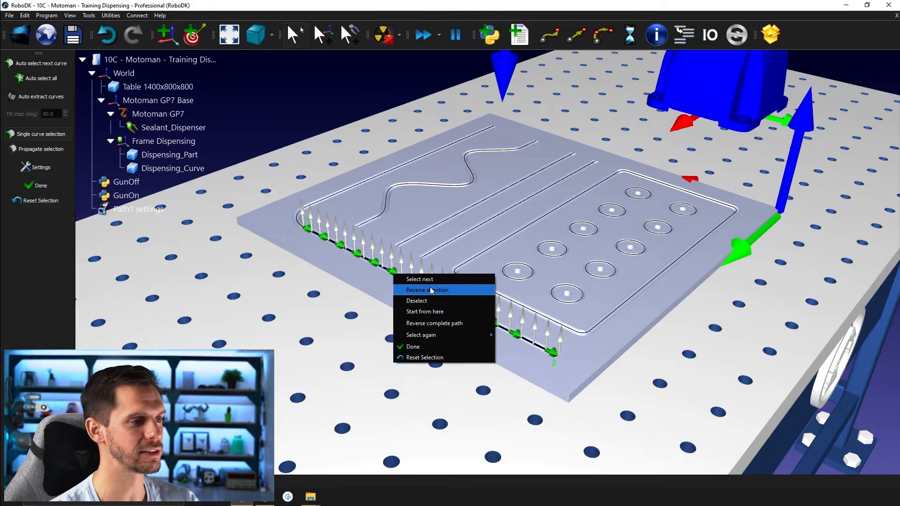
left_click(427, 290)
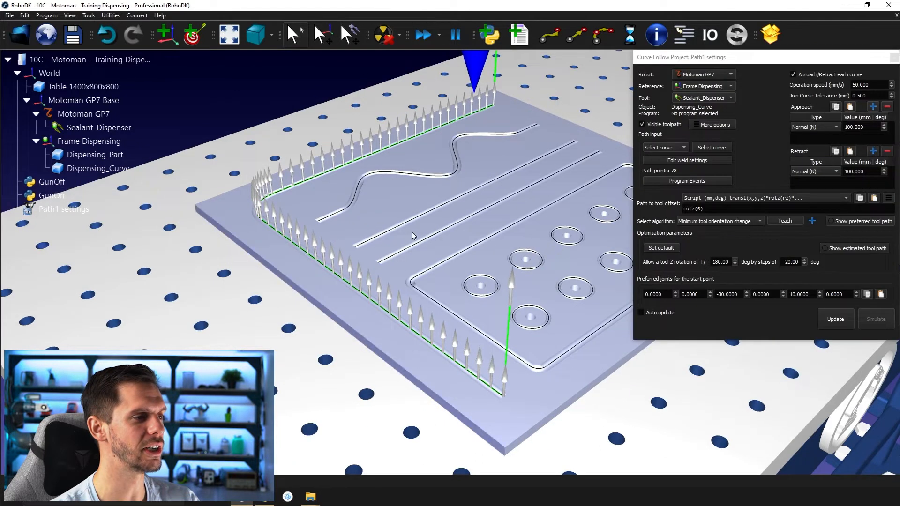
Update the Curve Follow Project so Path1 solves from the chosen corner path.
left_click(837, 319)
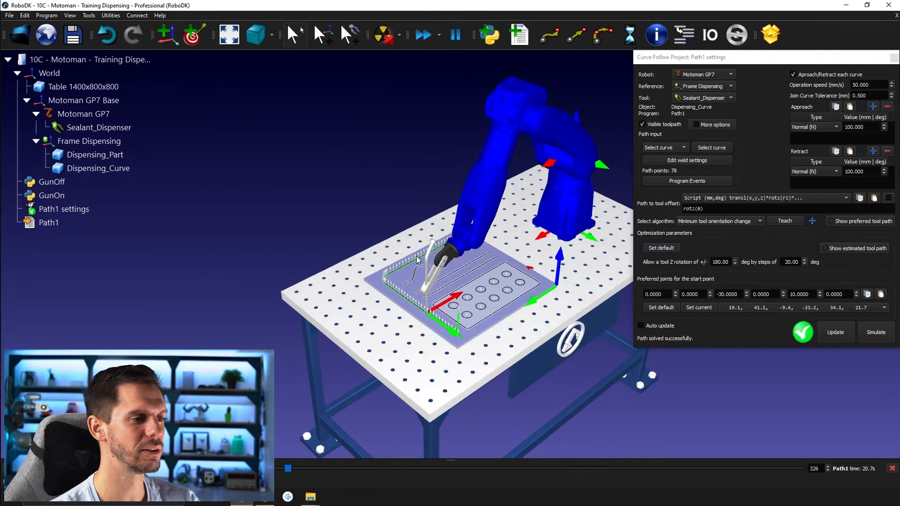
left_click_drag(288, 469, 355, 469)
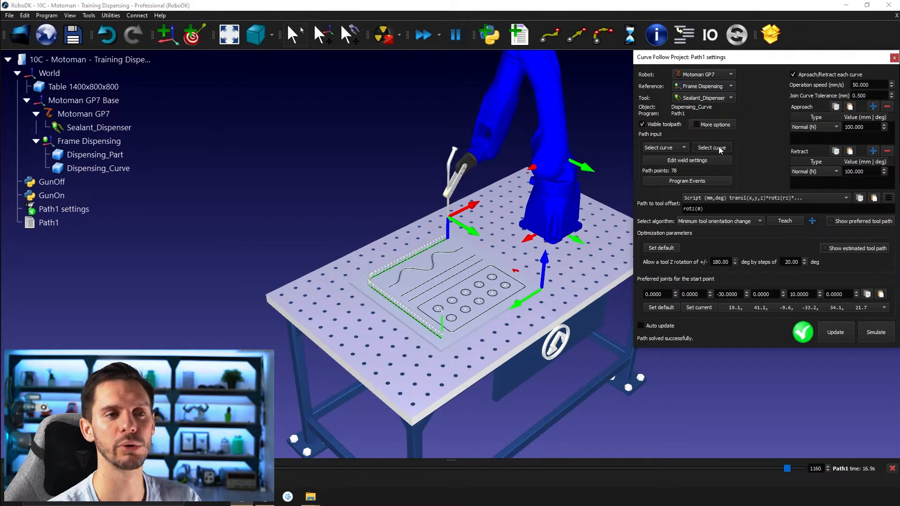
Reopen Select curve for Path1 and reverse the complete corner path.
left_click(712, 147)
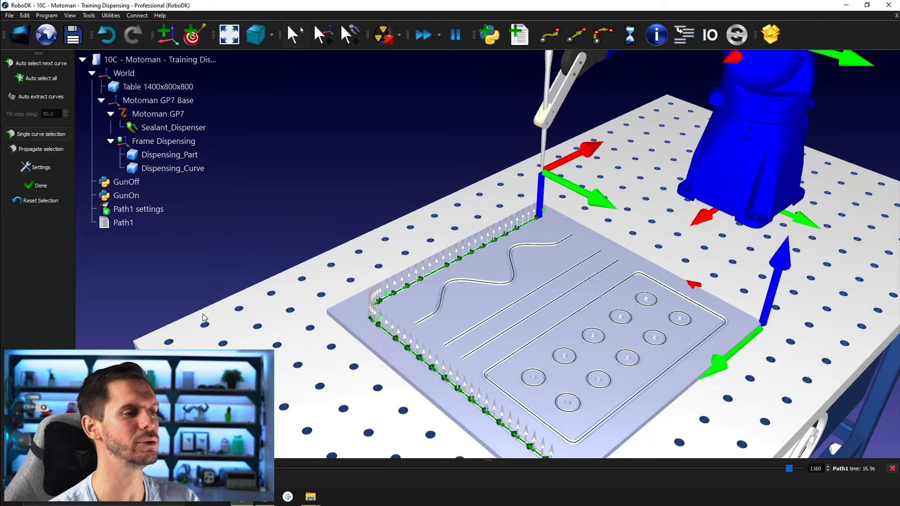
right_click(512, 228)
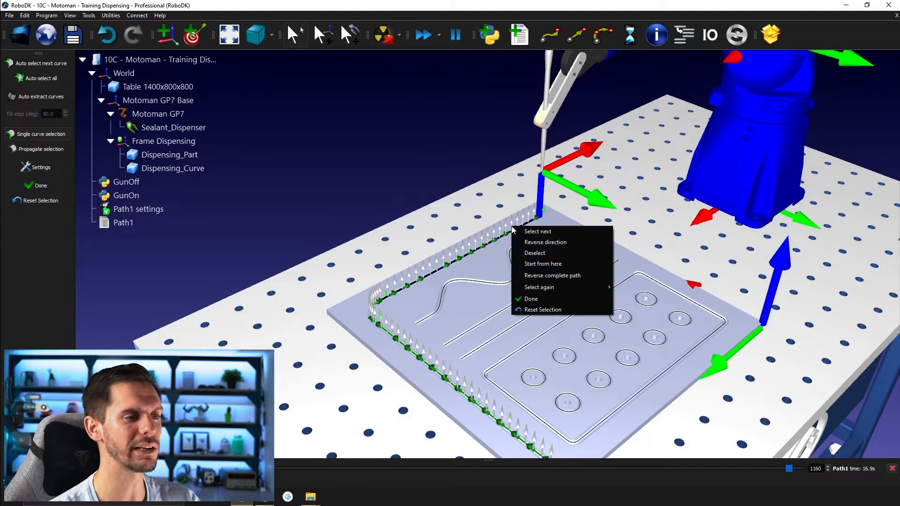
mouse_move(554, 276)
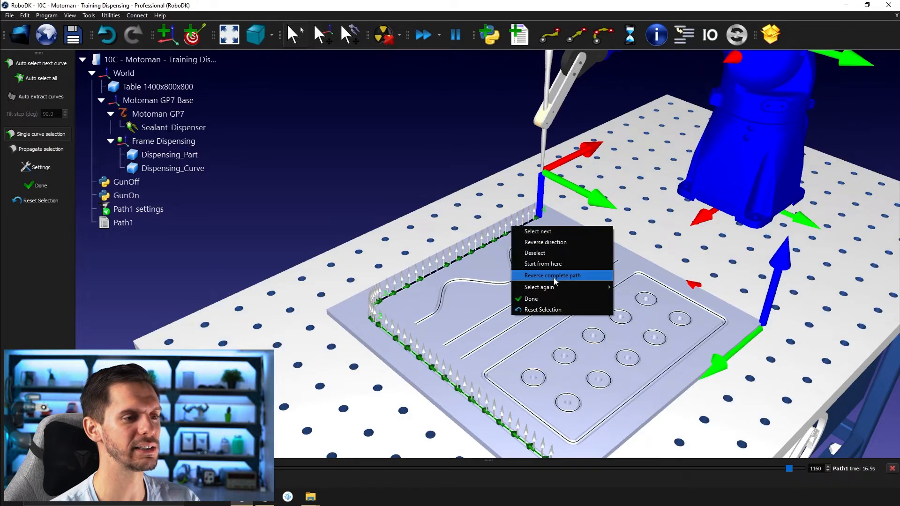
left_click(553, 275)
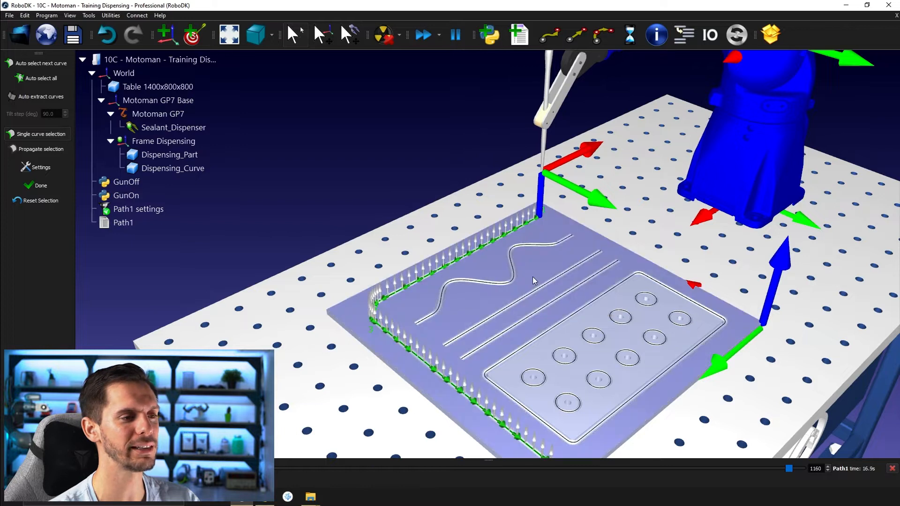
Re-solve Path1 with the reversed path and simulate the GP7 dispensing along it.
left_click_drag(533, 280, 562, 442)
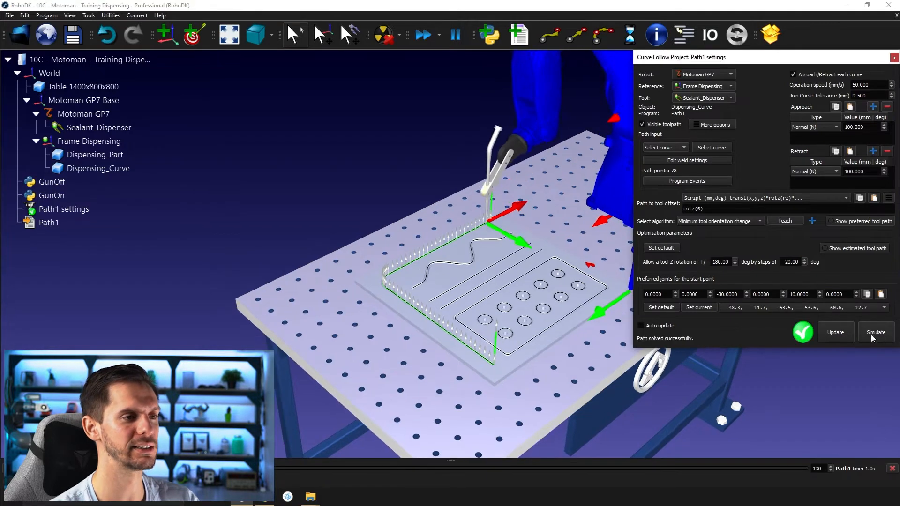
left_click(876, 332)
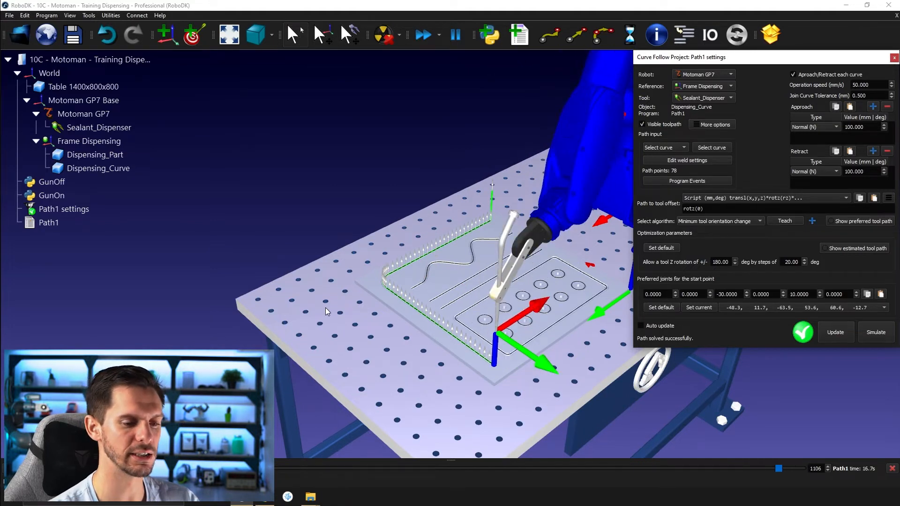
mouse_move(787, 160)
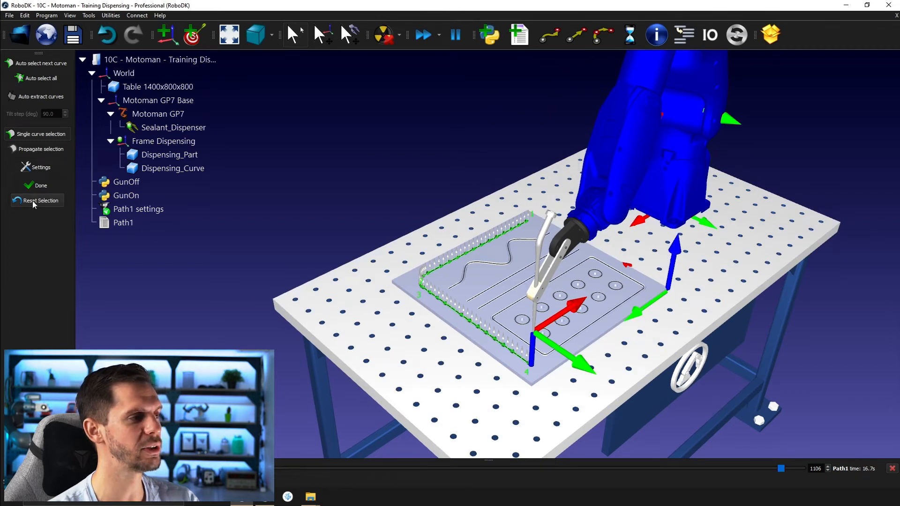
Reset the curve selection, reselect the back edge and finish with Done.
left_click(40, 200)
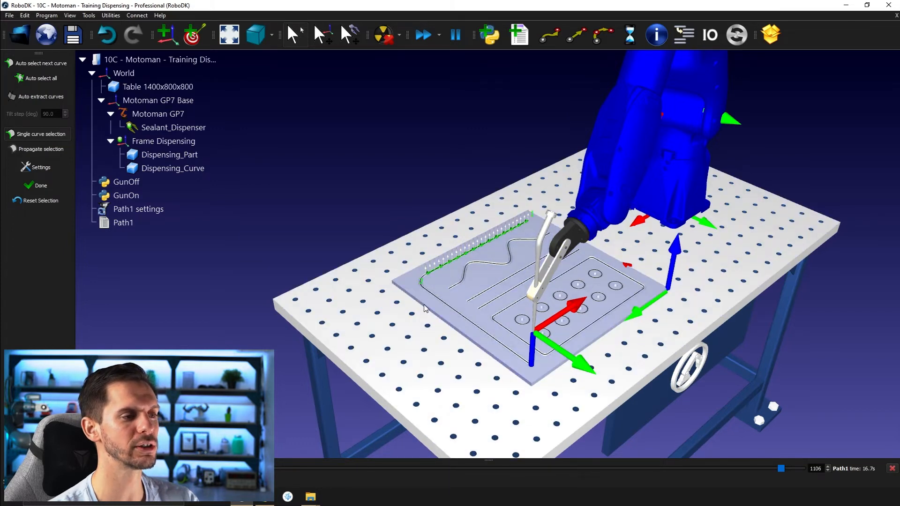
mouse_move(382, 116)
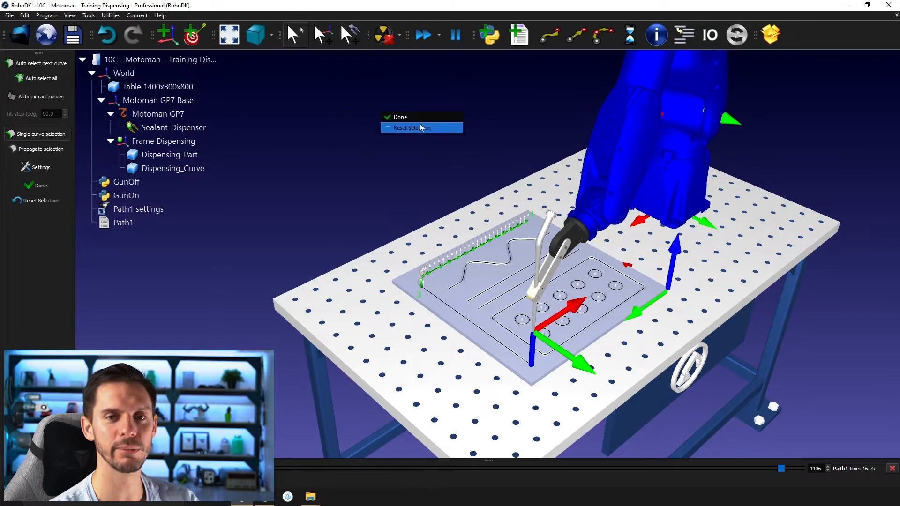
mouse_move(455, 114)
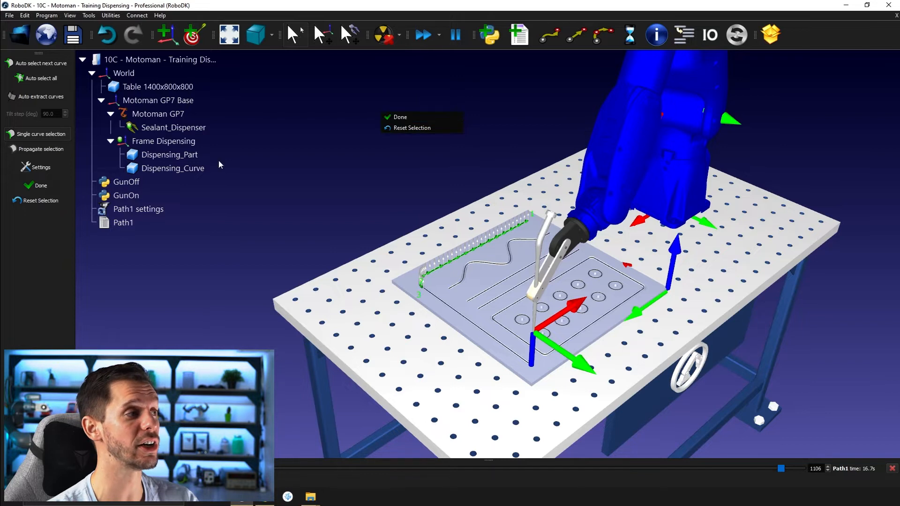
mouse_move(417, 124)
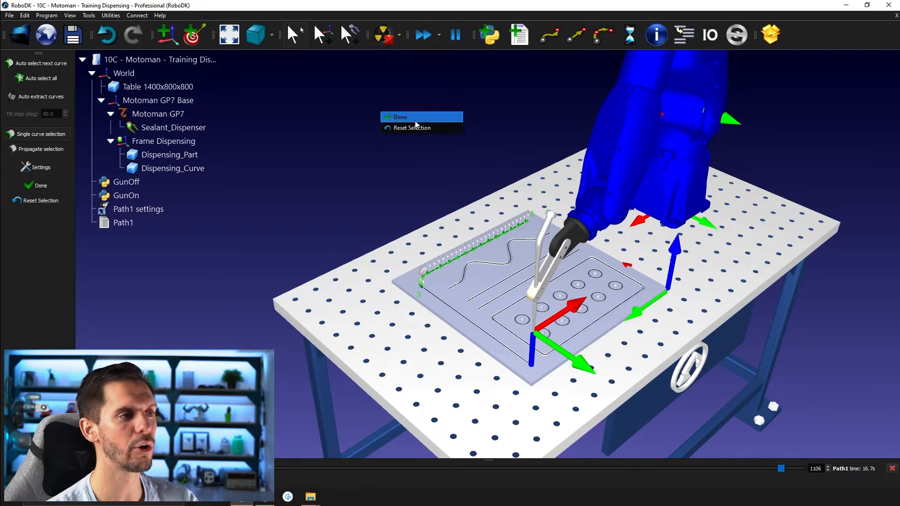
left_click(400, 116)
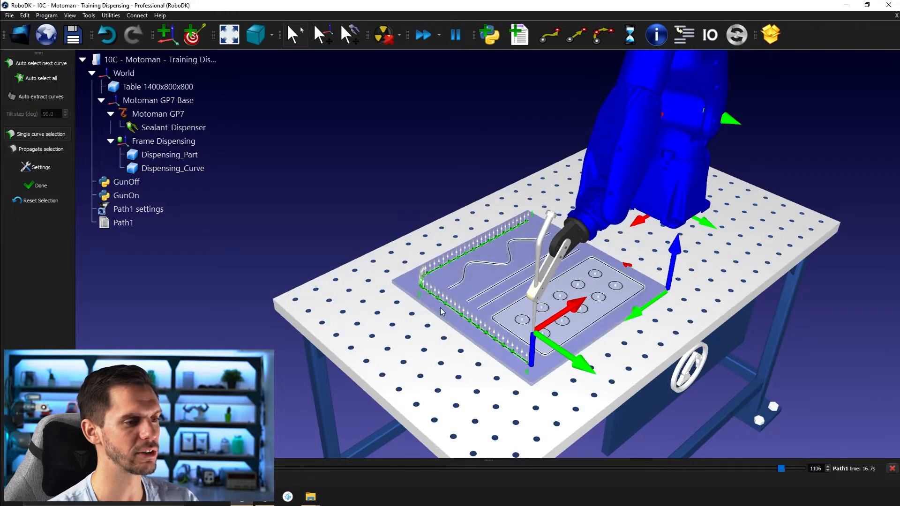
mouse_move(428, 309)
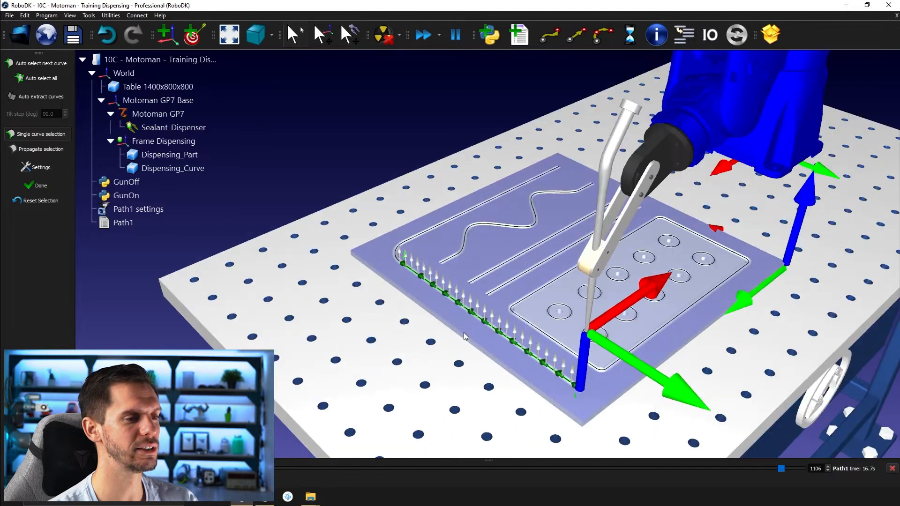
Orbit the view to check the path wrapping around the Dispensing_Part corner.
left_click_drag(465, 337, 336, 270)
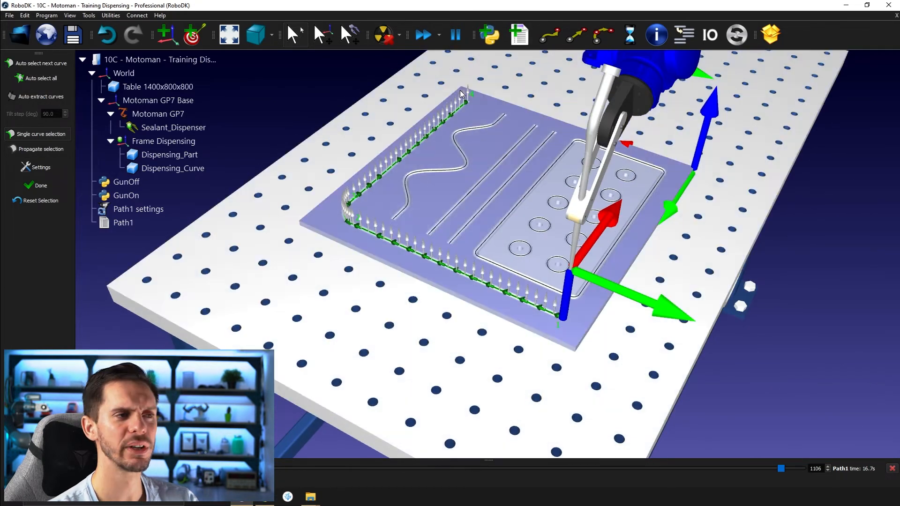
mouse_move(472, 111)
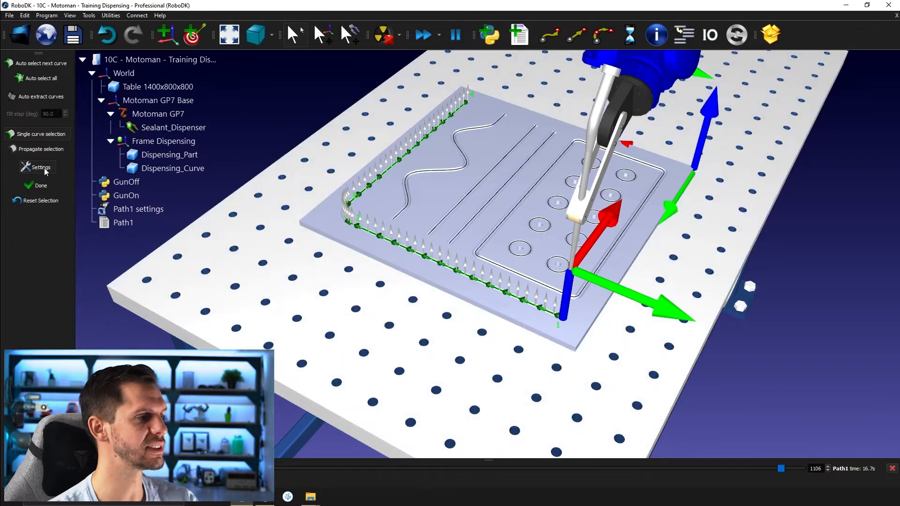
Set the CAD 'Distance tolerance to join curves' to 500 mm in Options.
left_click(37, 167)
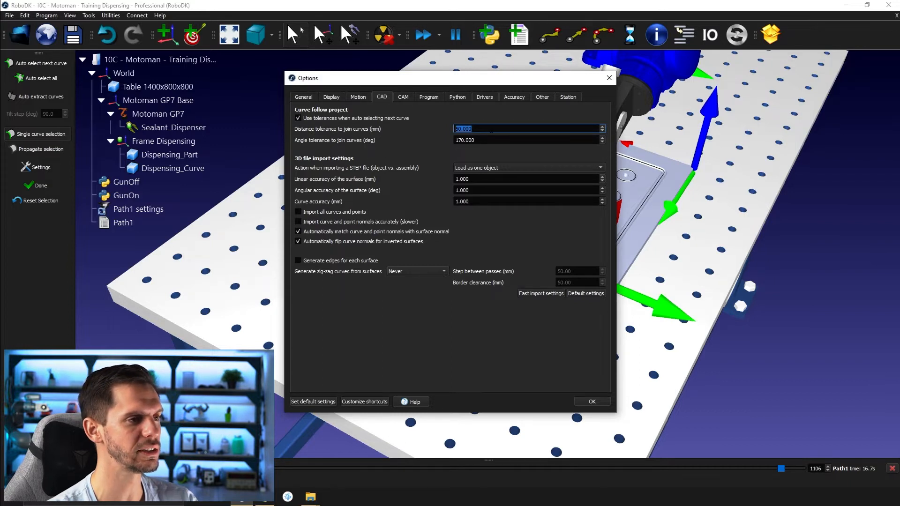
type("500")
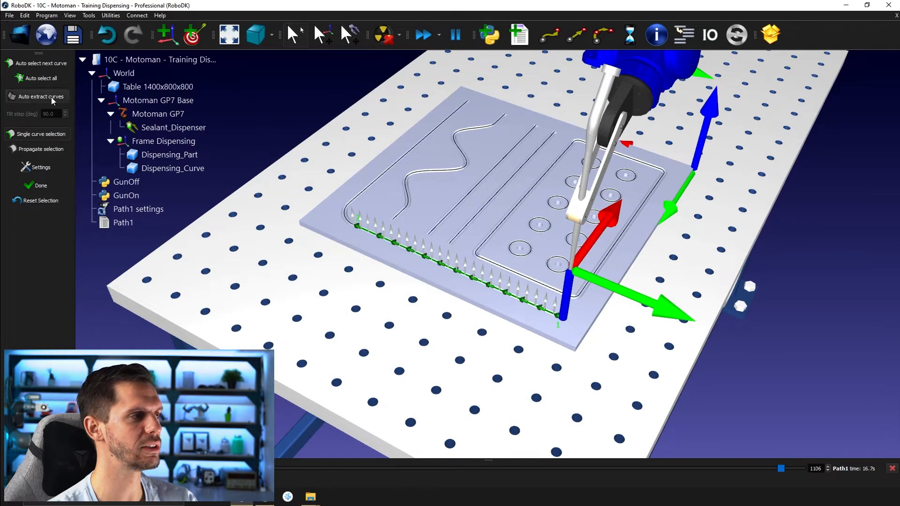
Auto extract all part curves, then deselect the long straight slot curve.
left_click(40, 96)
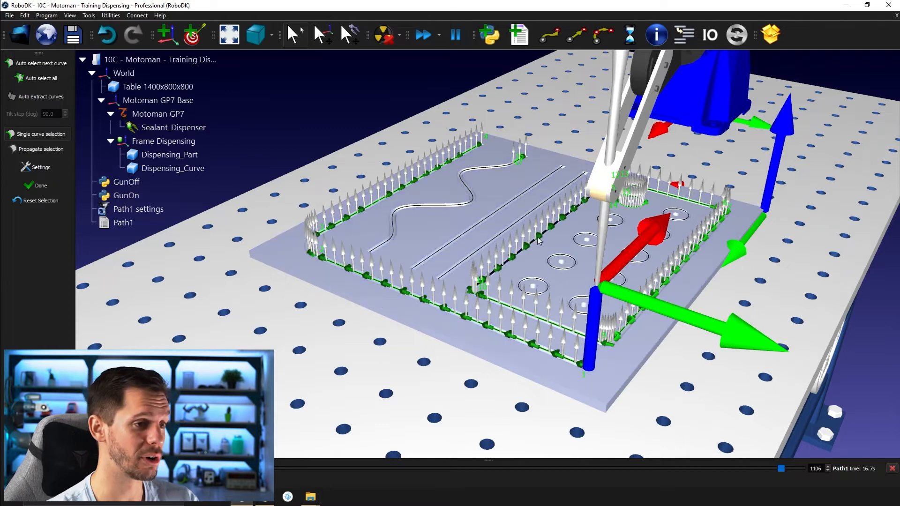
right_click(539, 241)
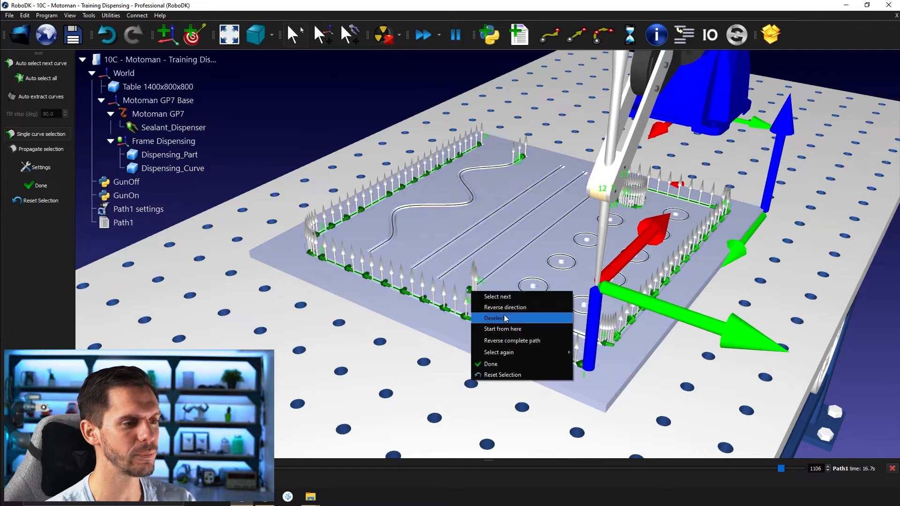
left_click(499, 319)
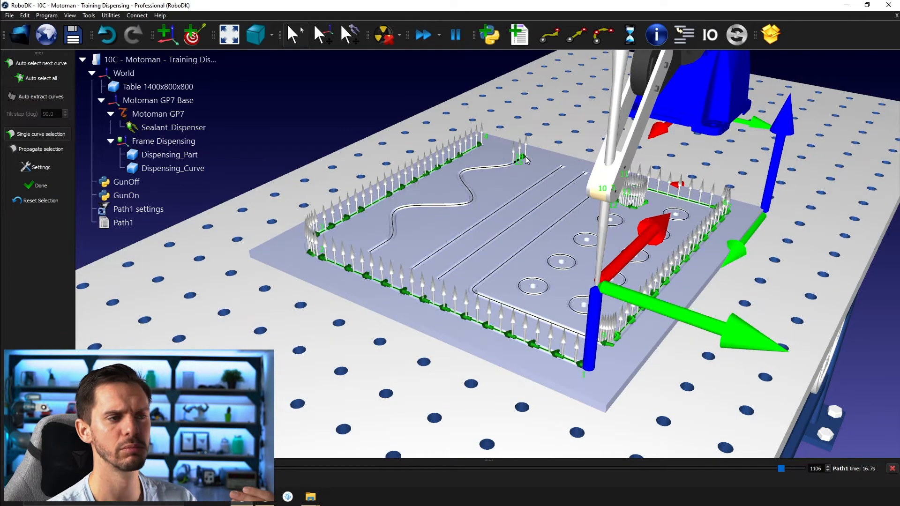
Make the path start from the curve near the back edge.
right_click(523, 160)
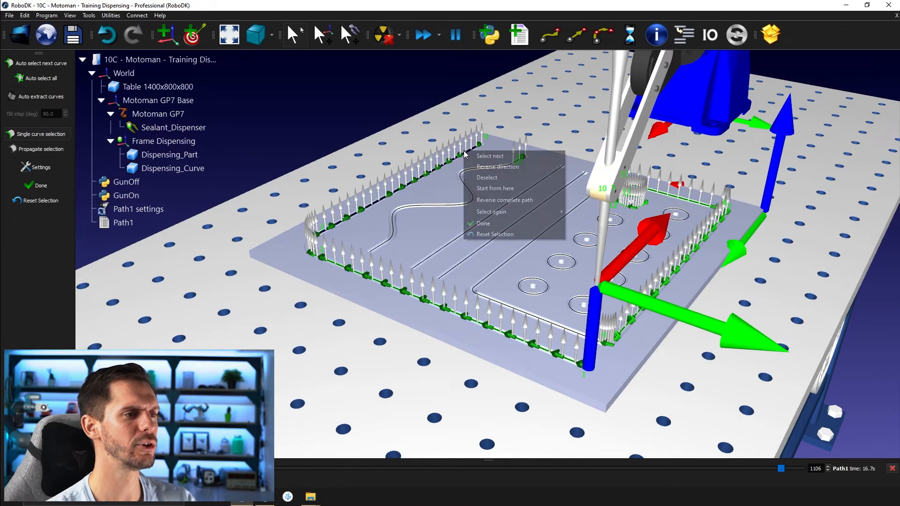
mouse_move(498, 188)
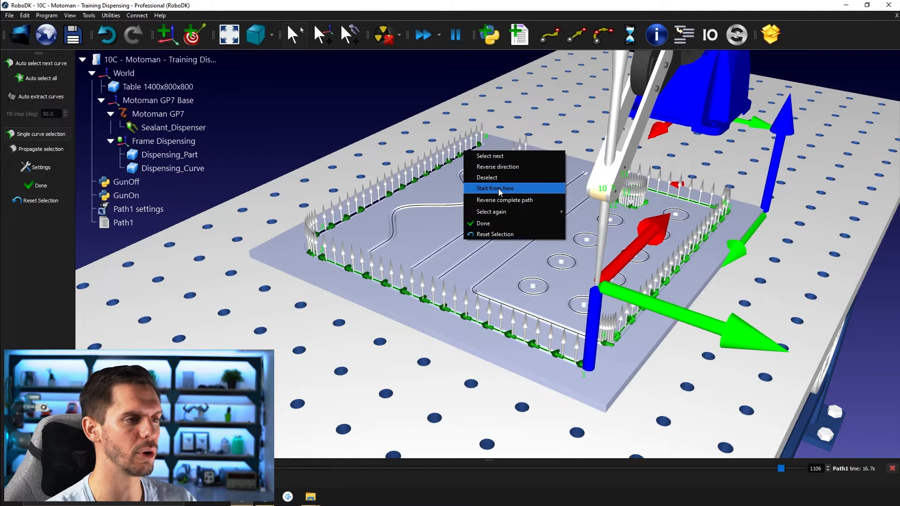
mouse_move(512, 191)
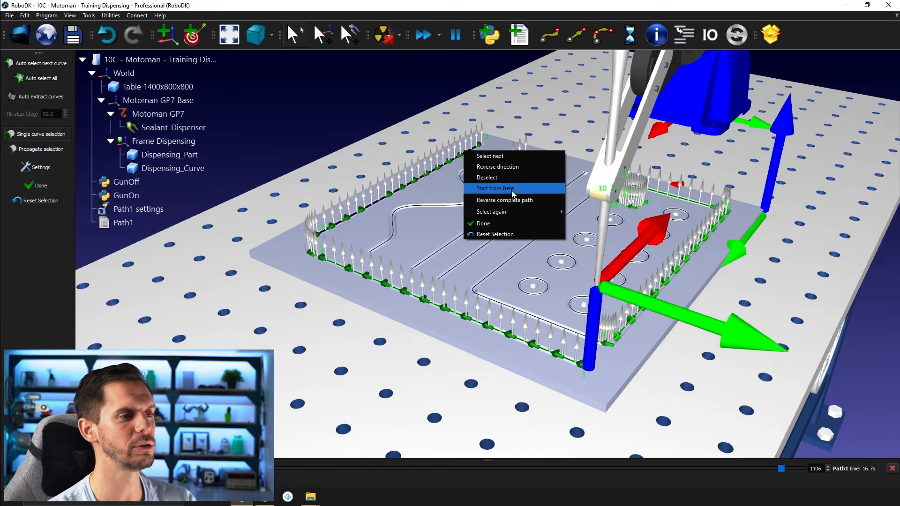
left_click(495, 188)
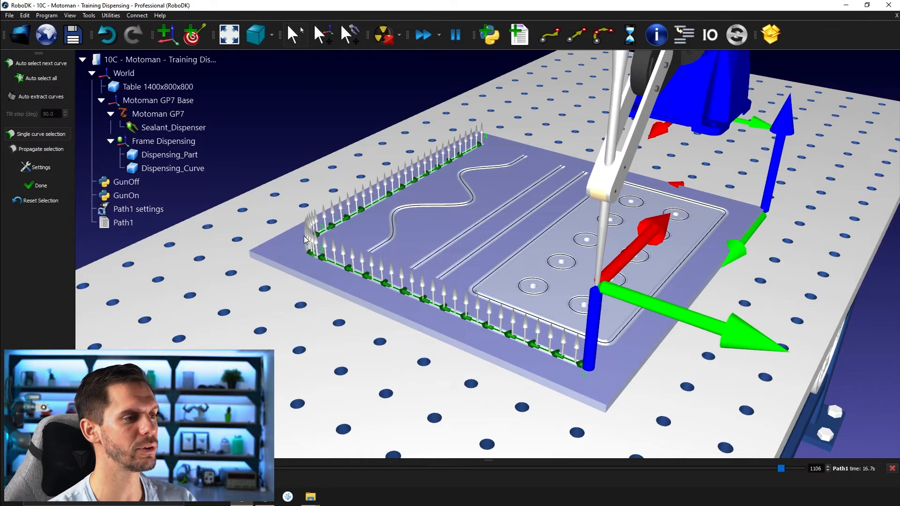
mouse_move(464, 169)
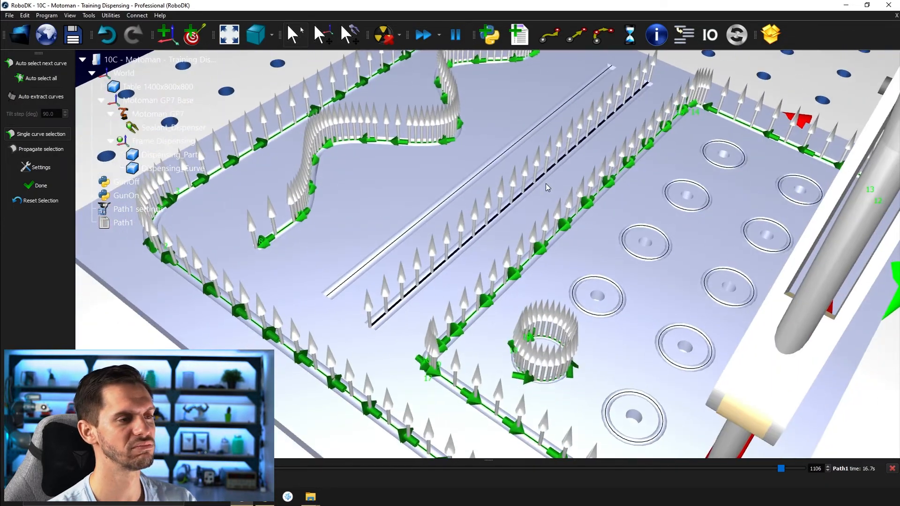
Make the path start from the curve beside the wave instead.
left_click_drag(546, 186, 425, 272)
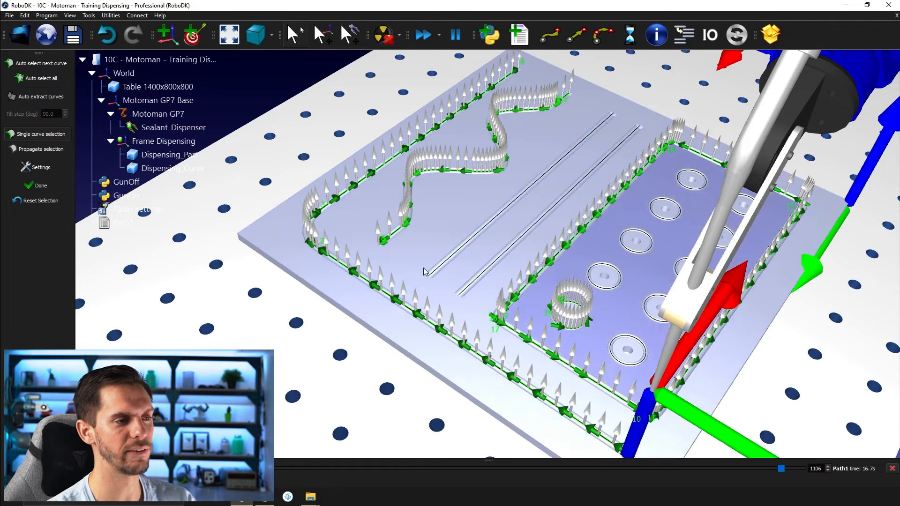
right_click(423, 272)
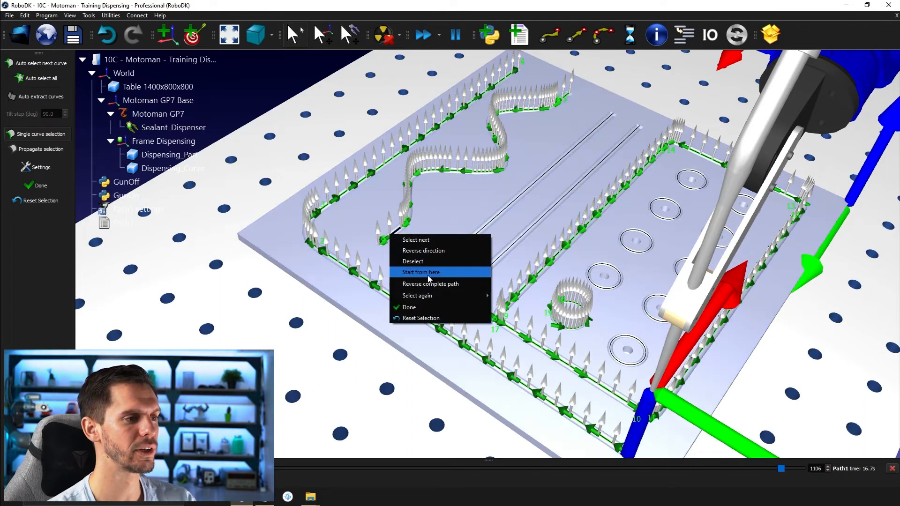
left_click(420, 272)
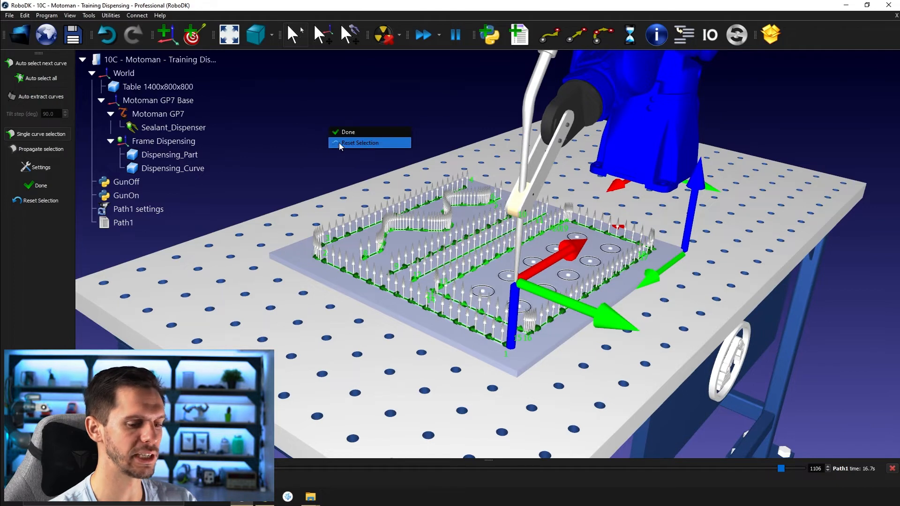
Reset the selection to the front edge and add connected curves with Select next.
left_click(360, 142)
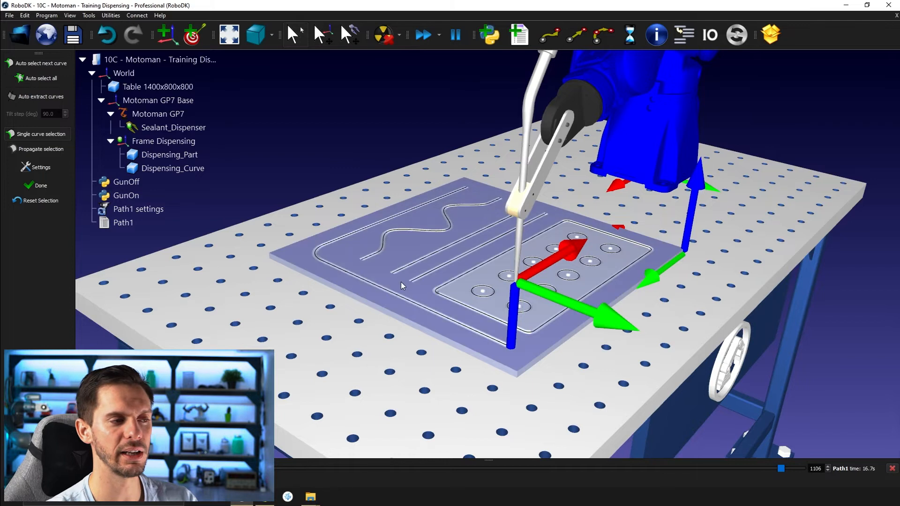
right_click(388, 291)
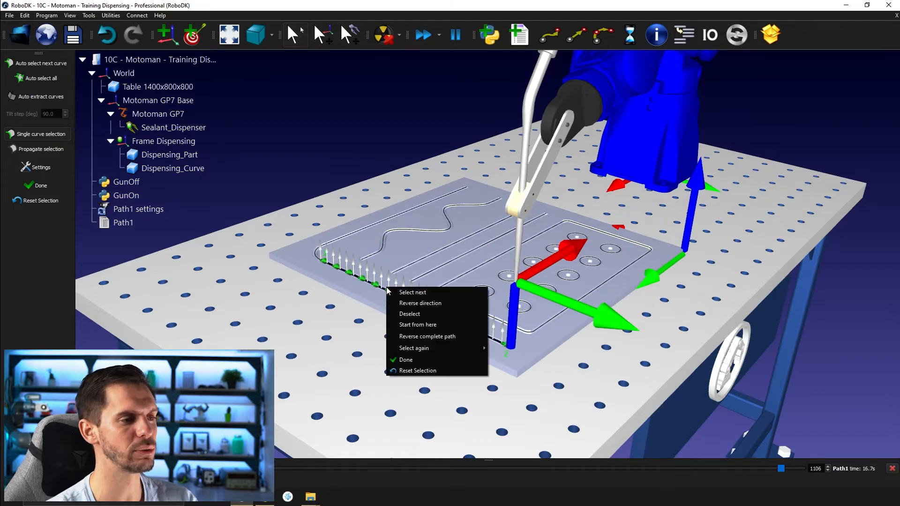
left_click(413, 293)
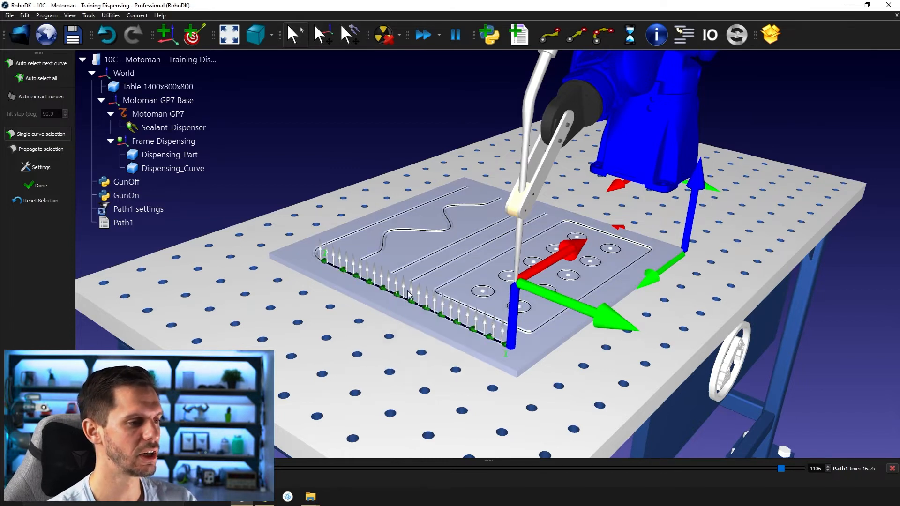
right_click(411, 293)
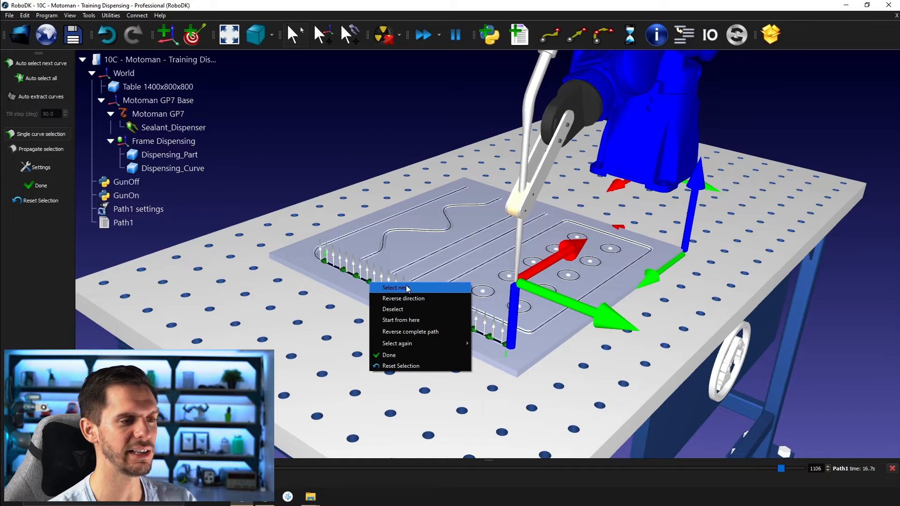
mouse_move(427, 285)
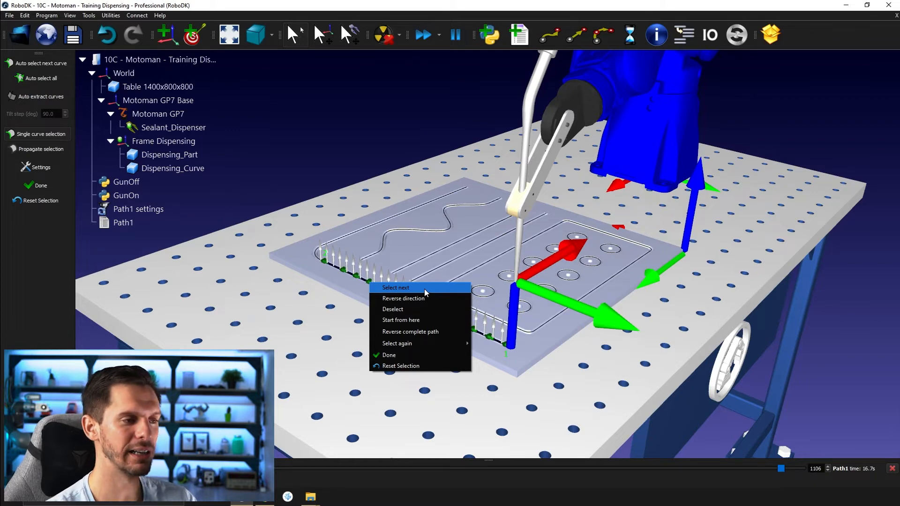
left_click(395, 287)
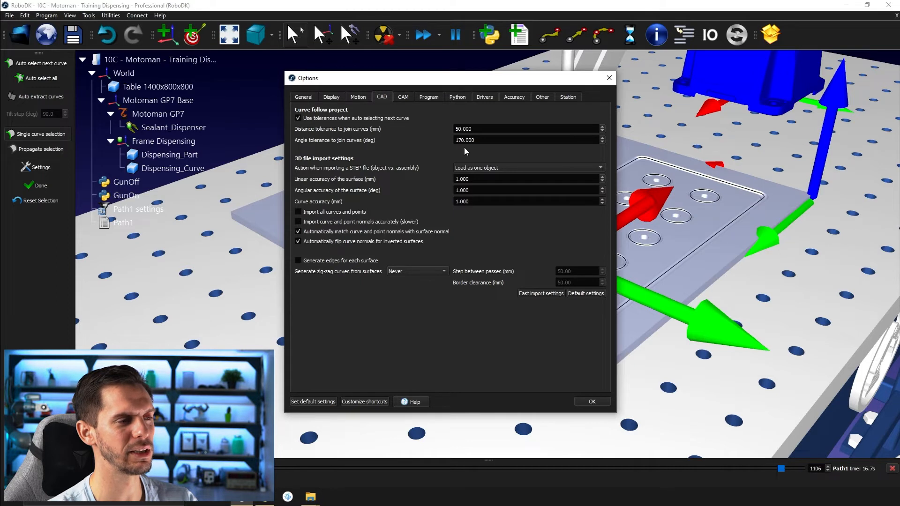
mouse_move(397, 149)
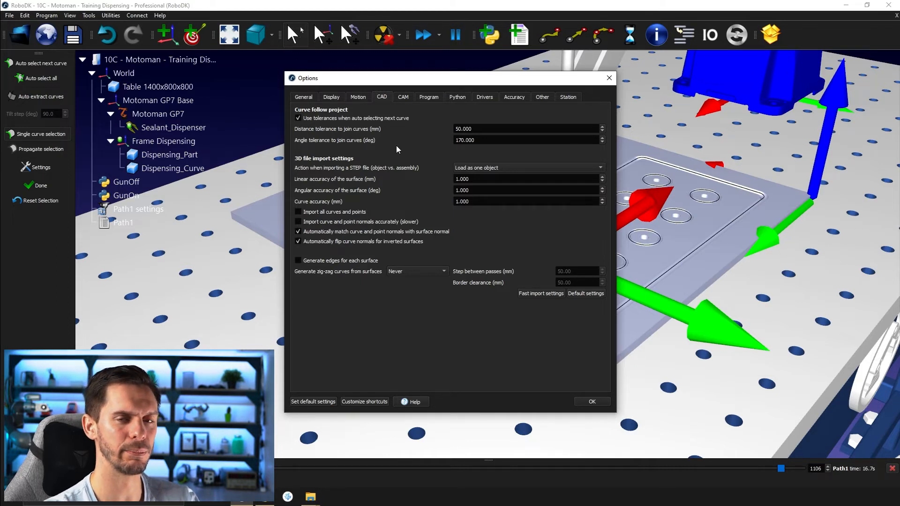
left_click(526, 140)
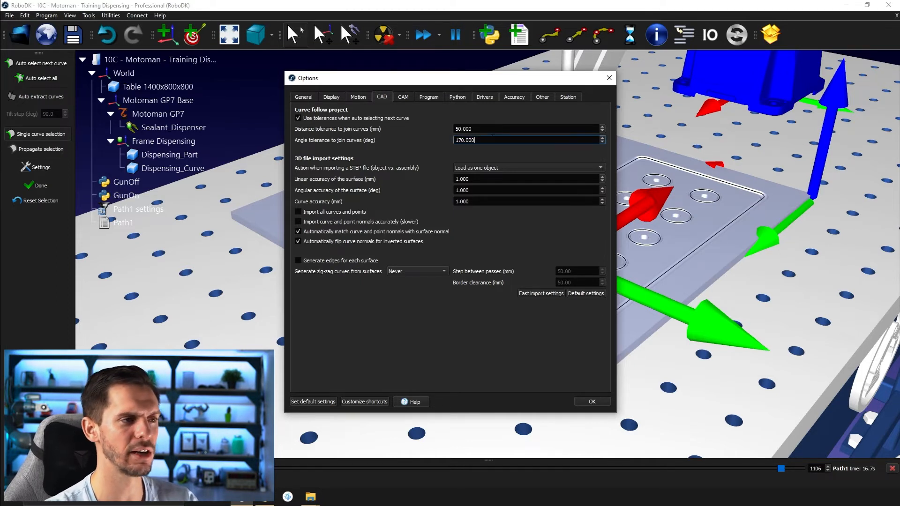
triple_click(526, 141)
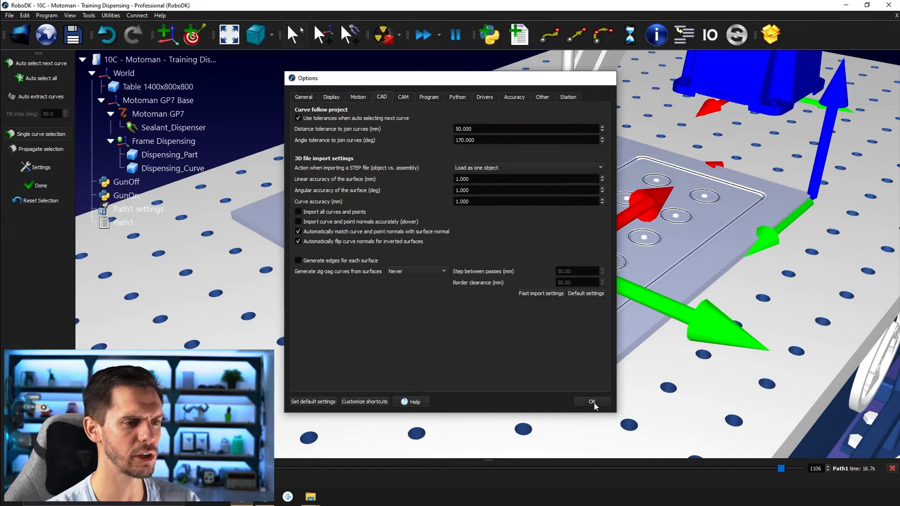
left_click(592, 401)
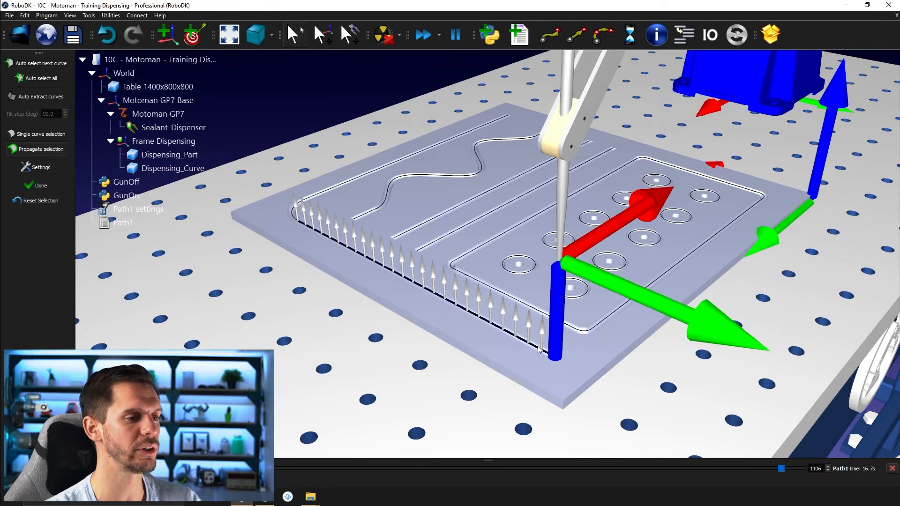
mouse_move(532, 349)
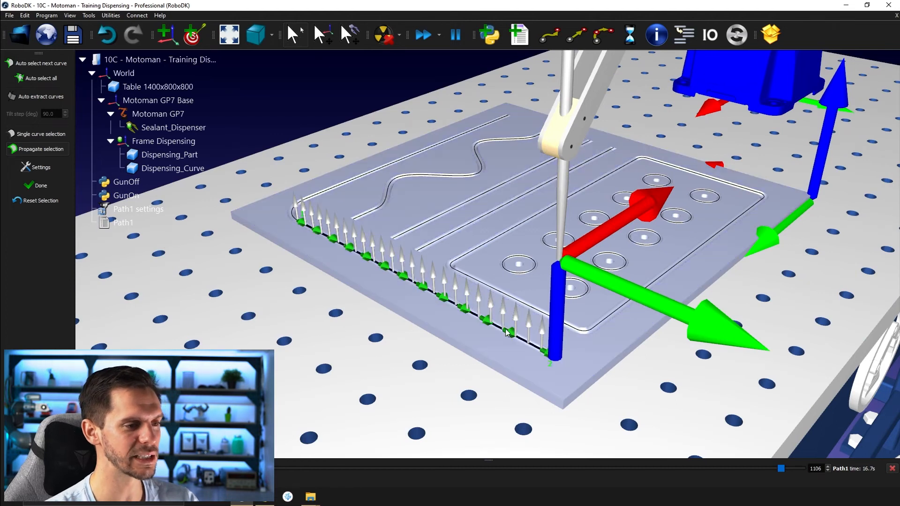
Propagate the edge-curve selection so the path runs along all the part's connected edges.
right_click(507, 332)
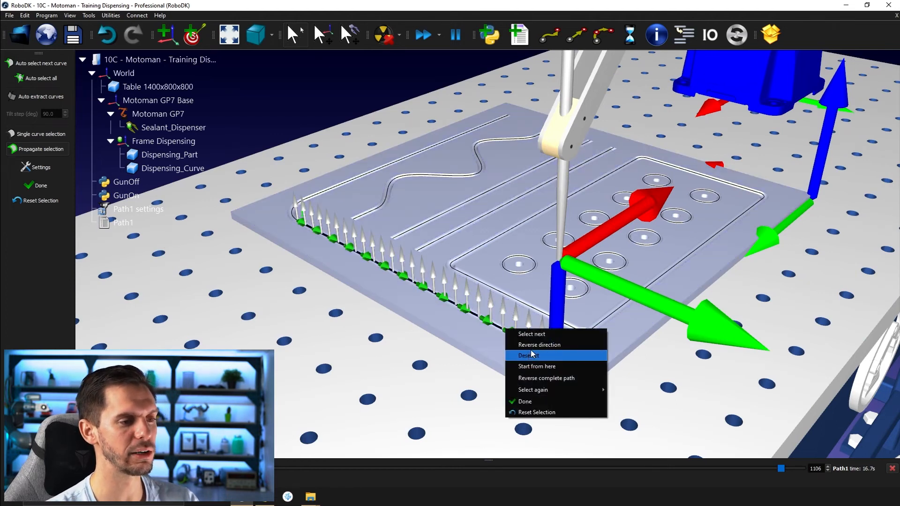
left_click(539, 345)
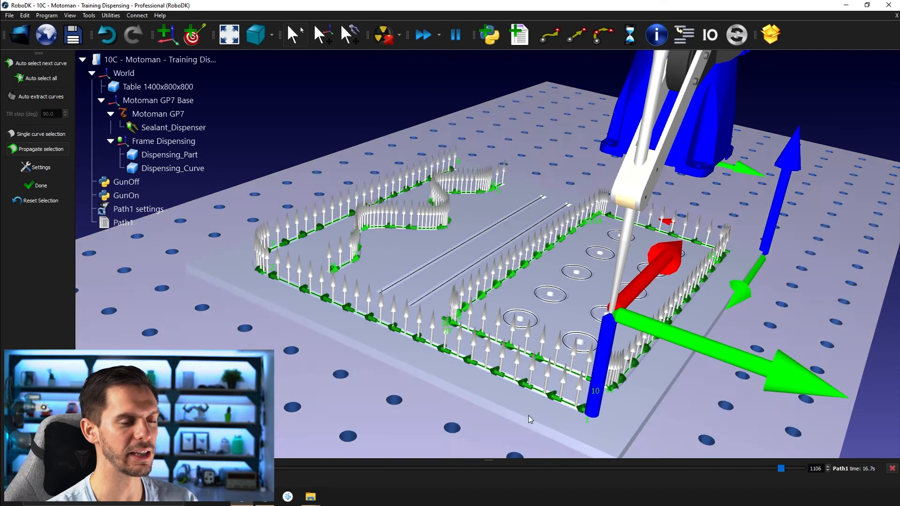
mouse_move(452, 228)
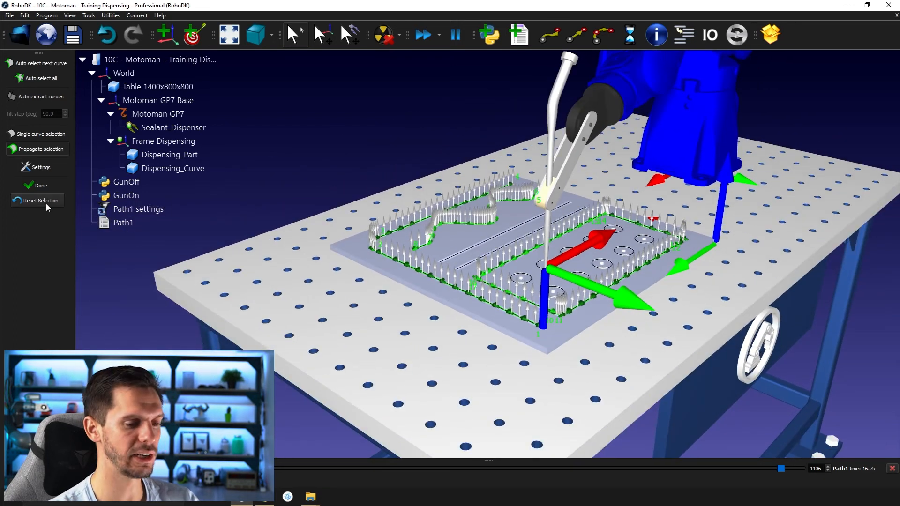
Reset the selection so Path1 follows only the corner edges, then close the Path1 settings.
left_click(38, 200)
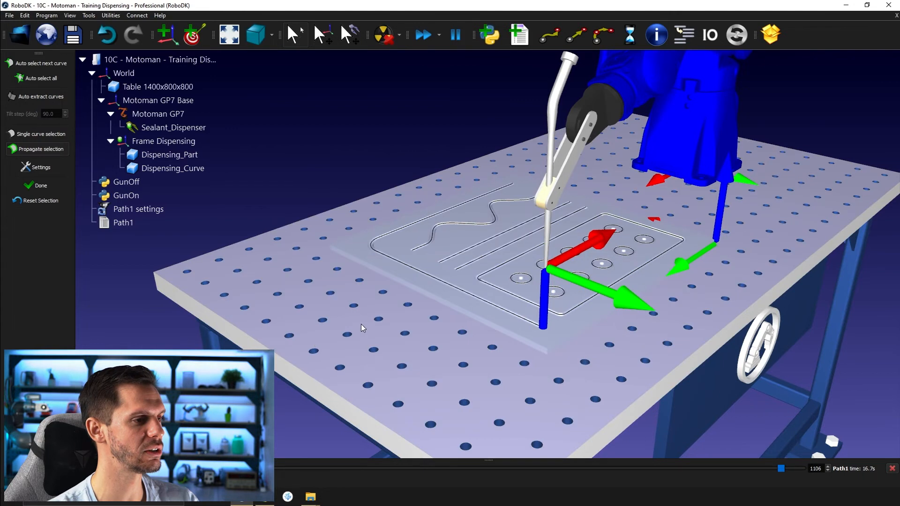
right_click(428, 275)
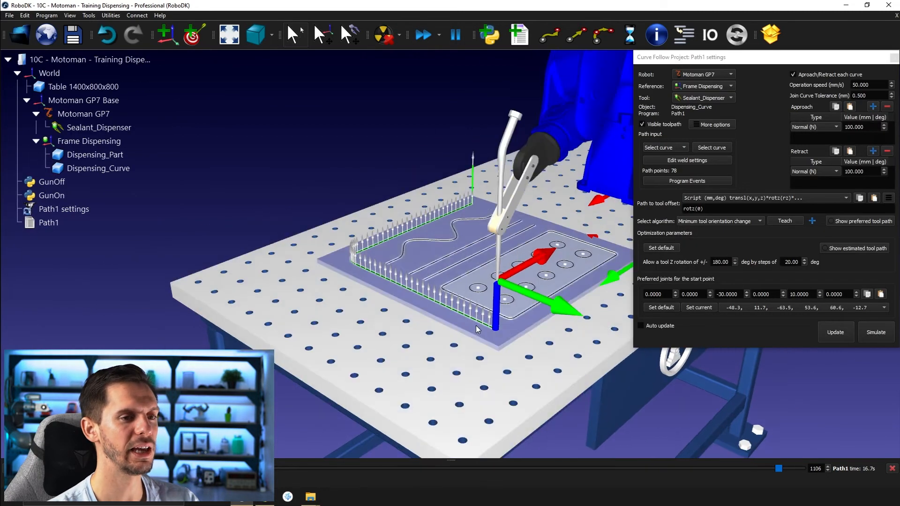
left_click(837, 332)
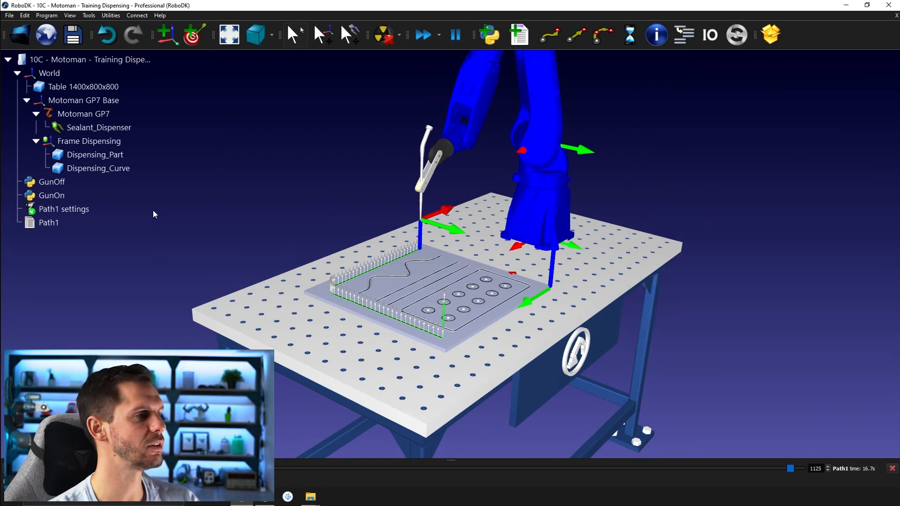
Remove the old Path1 program and rename the project settings to Curve_Corner.
left_click(49, 223)
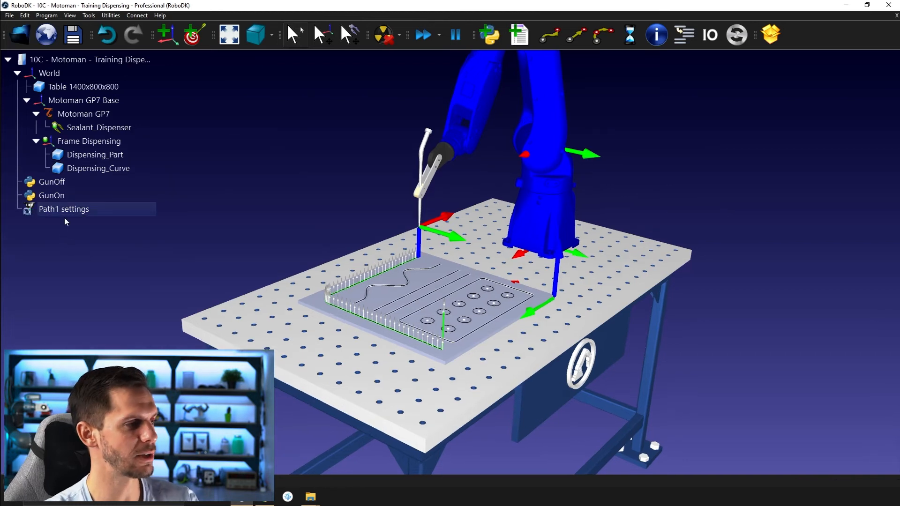
double_click(64, 210)
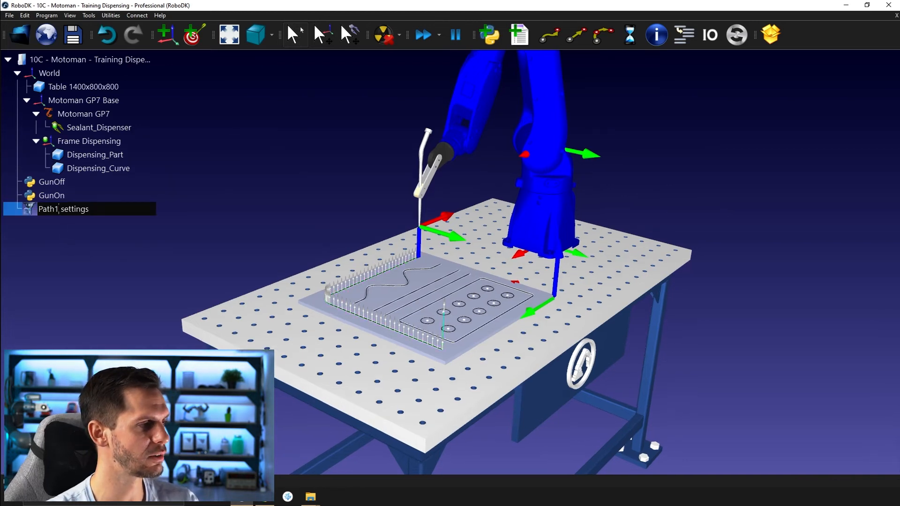
double_click(47, 209)
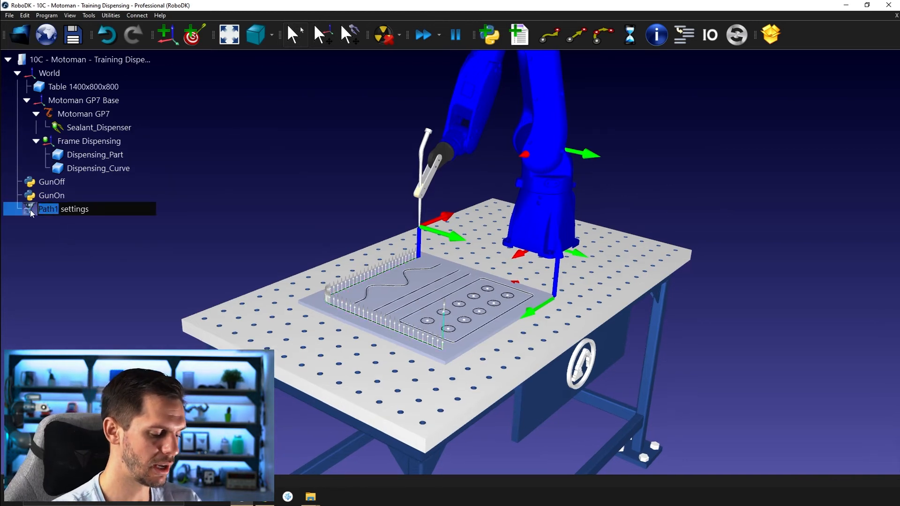
type("Cuver")
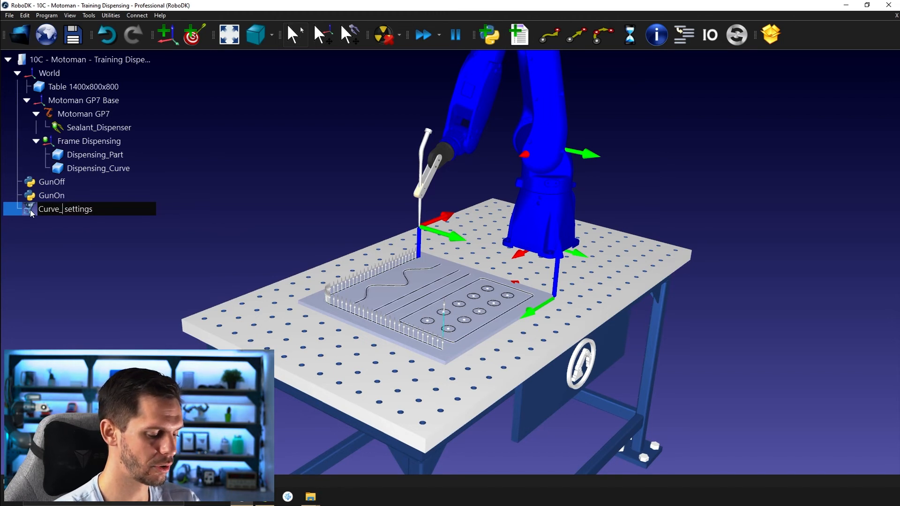
type("Corb")
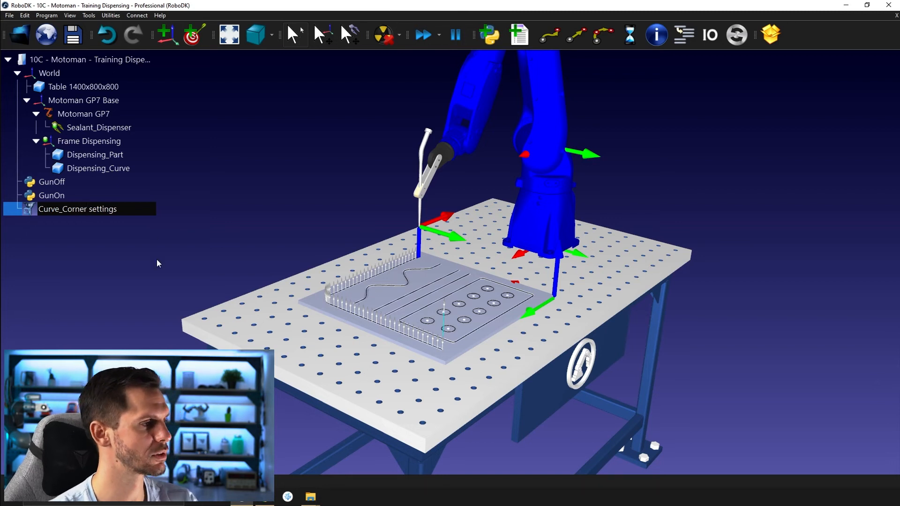
Update the Curve_Corner project to regenerate its program, then remove the created program.
double_click(77, 210)
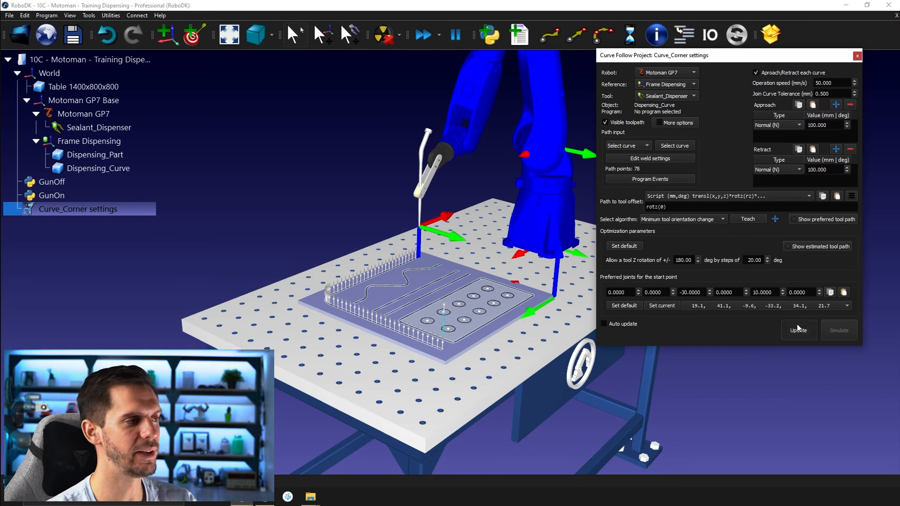
left_click(799, 330)
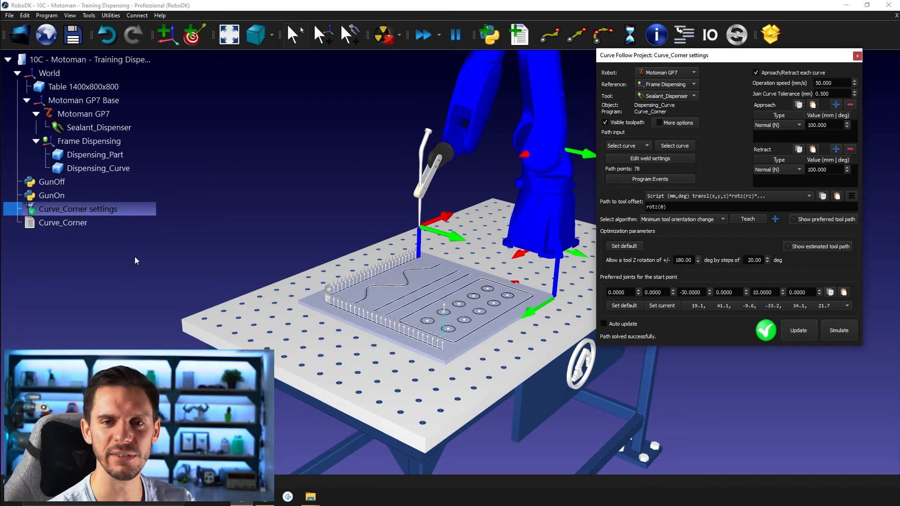
left_click(62, 223)
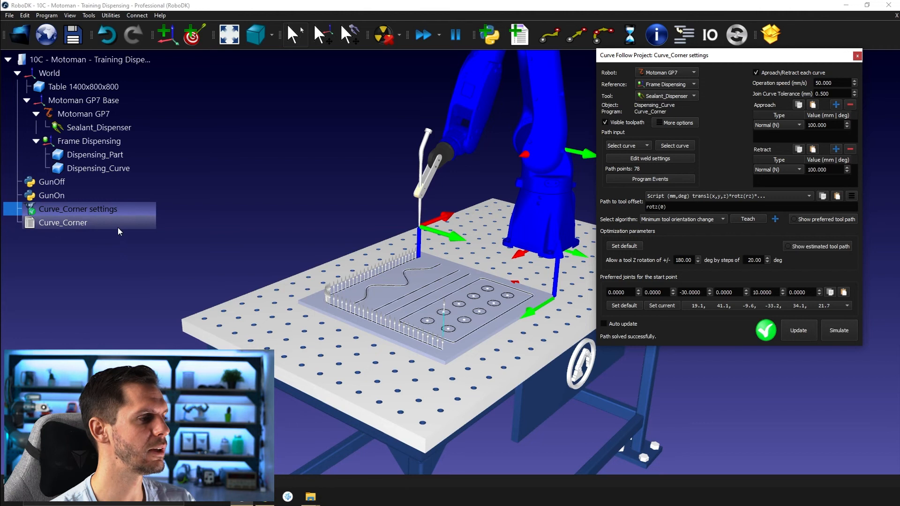
left_click(63, 223)
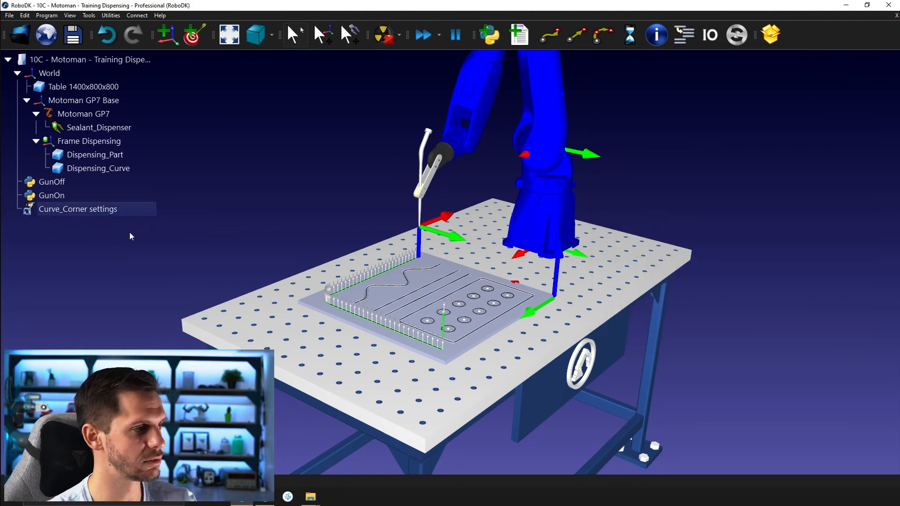
Regenerate the Curve_Corner program via Update program on the Curve_Corner settings.
right_click(78, 209)
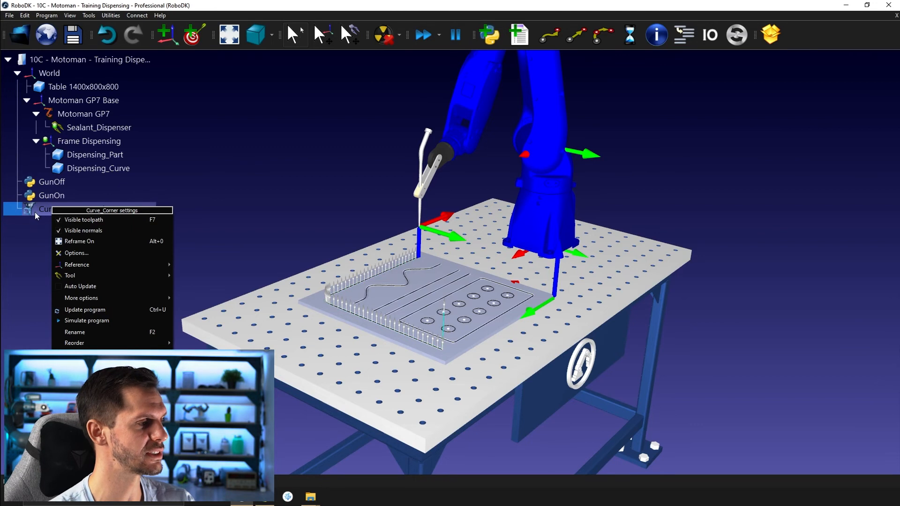
mouse_move(84, 309)
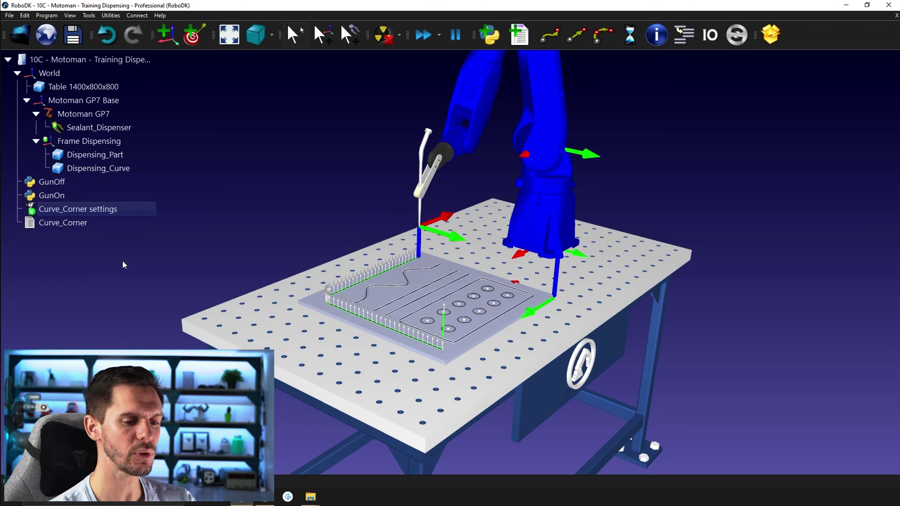
mouse_move(94, 295)
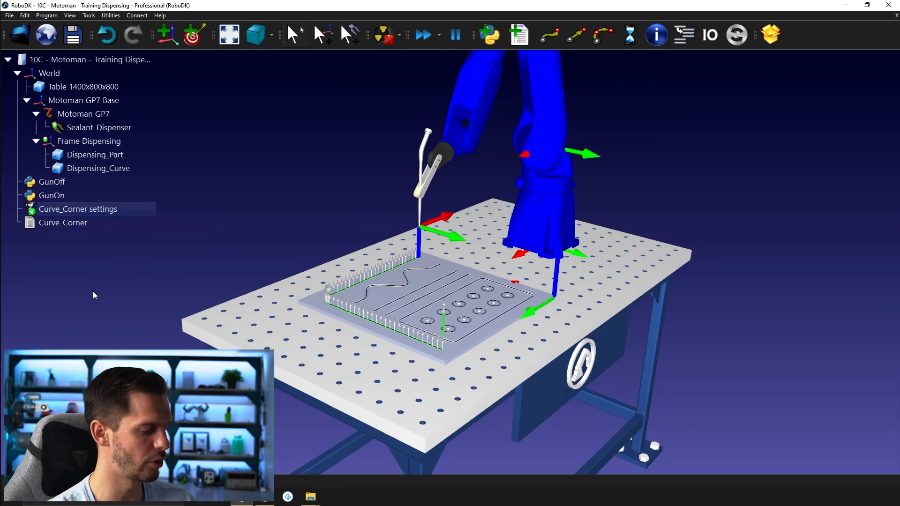
mouse_move(88, 306)
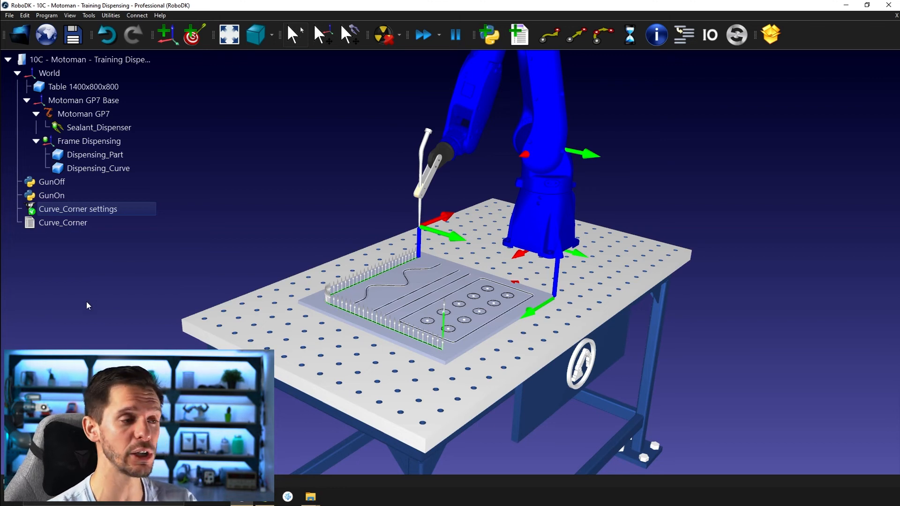
Reopen the Curve_Corner settings and show the Select algorithm choices for path following.
double_click(77, 209)
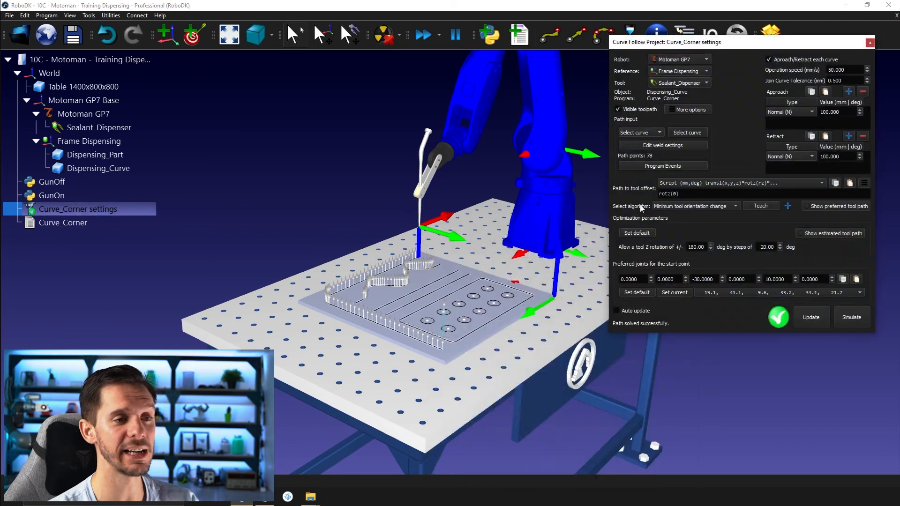
mouse_move(689, 229)
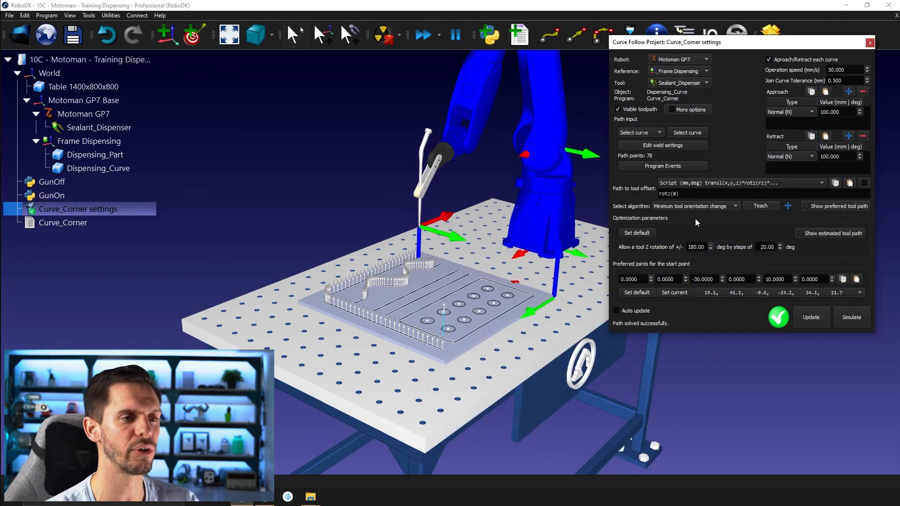
left_click(696, 205)
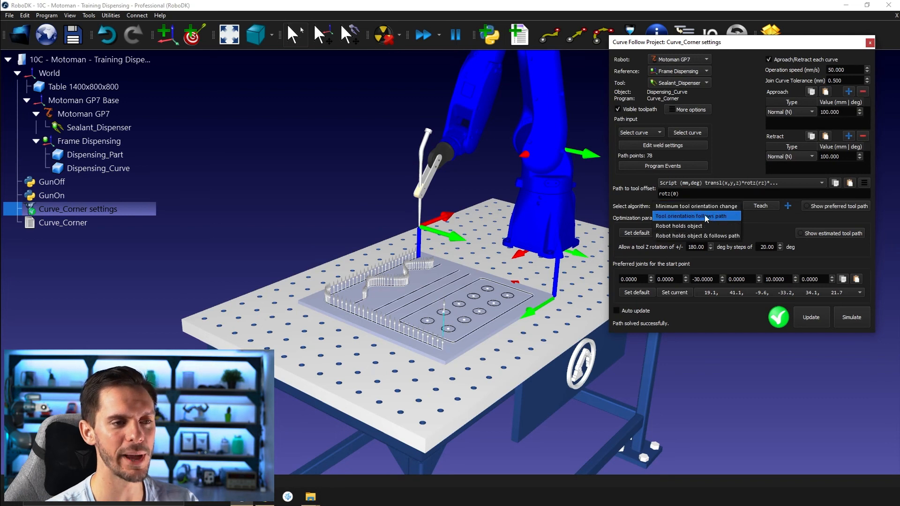